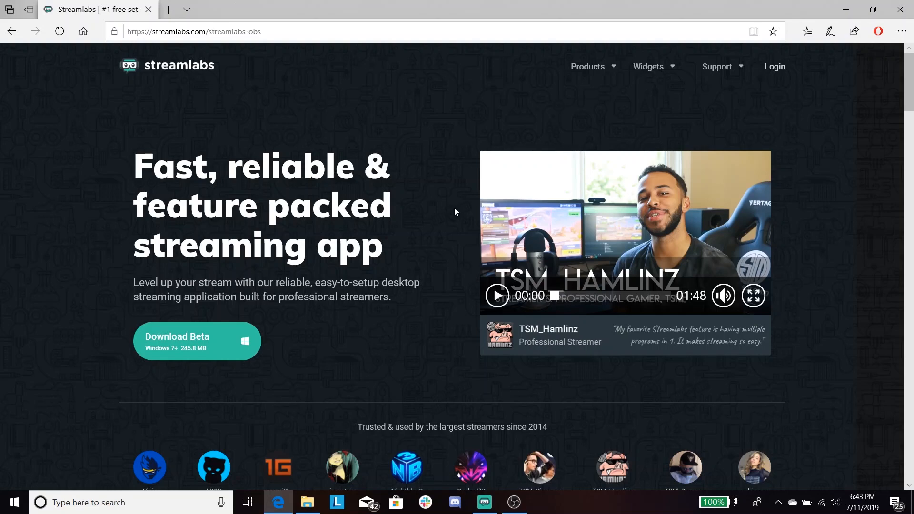
pyautogui.moveTo(418, 213)
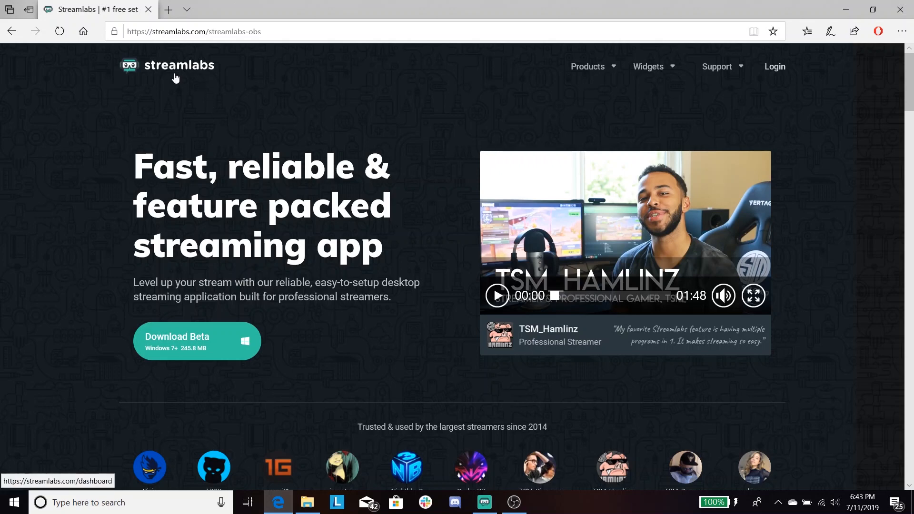
pyautogui.moveTo(415, 137)
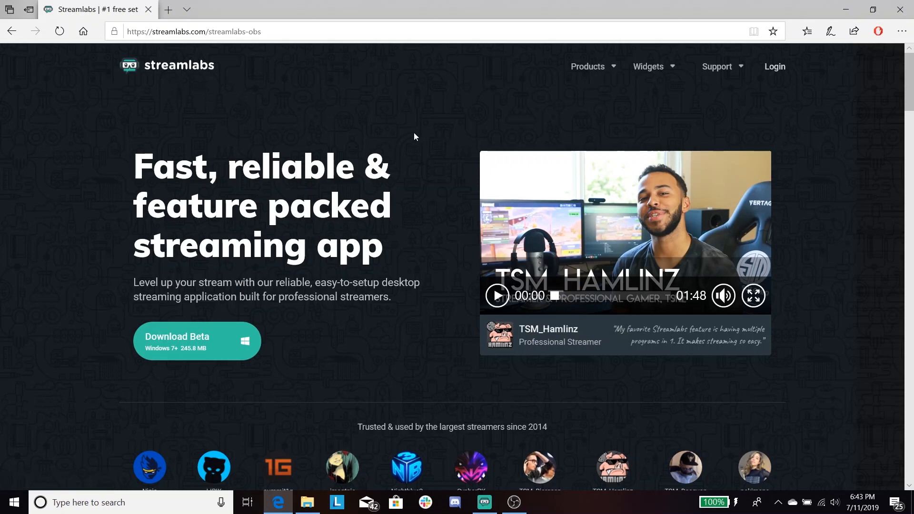
pyautogui.moveTo(419, 121)
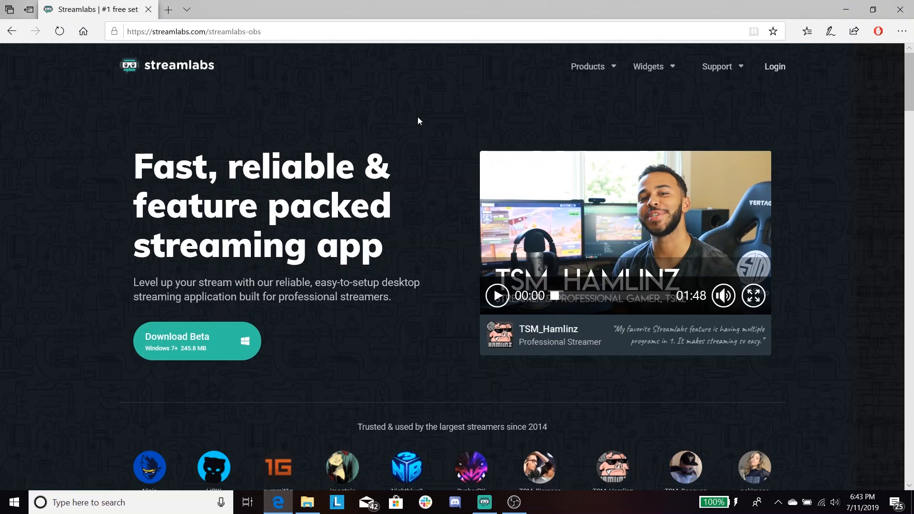
pyautogui.moveTo(192, 104)
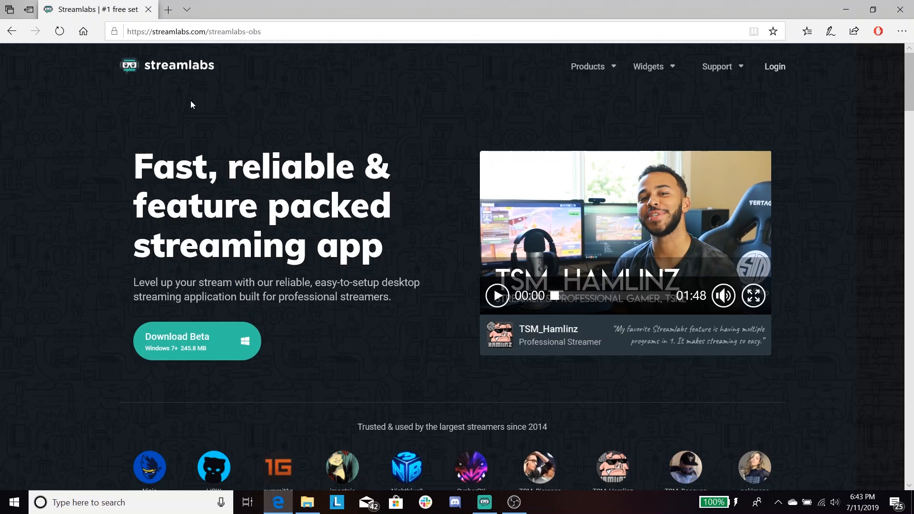
pyautogui.moveTo(122, 102)
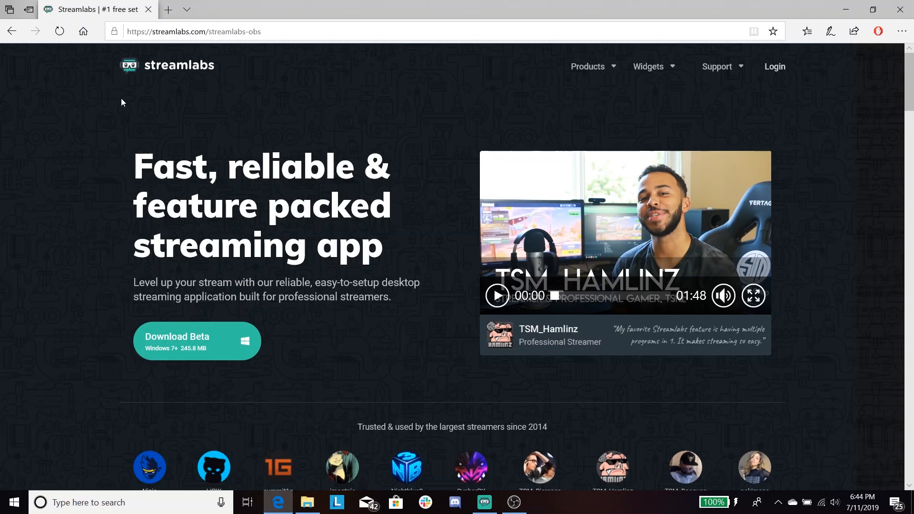
pyautogui.moveTo(297, 49)
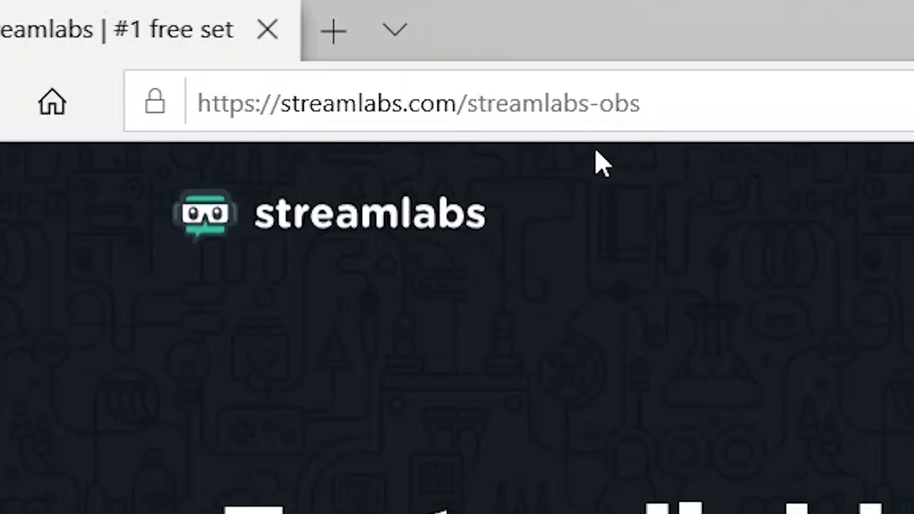
pyautogui.moveTo(333, 448)
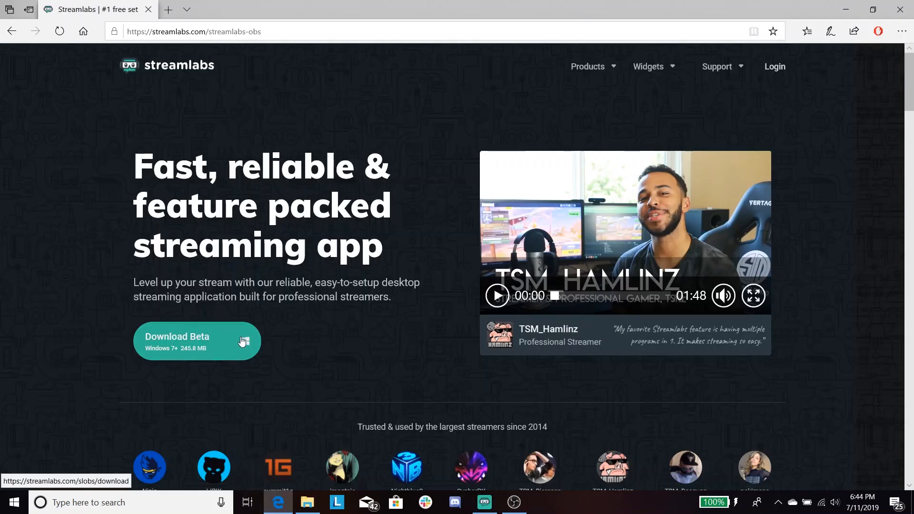
# Step: Start downloading the Streamlabs OBS beta installer for Windows from its web page
pyautogui.click(196, 341)
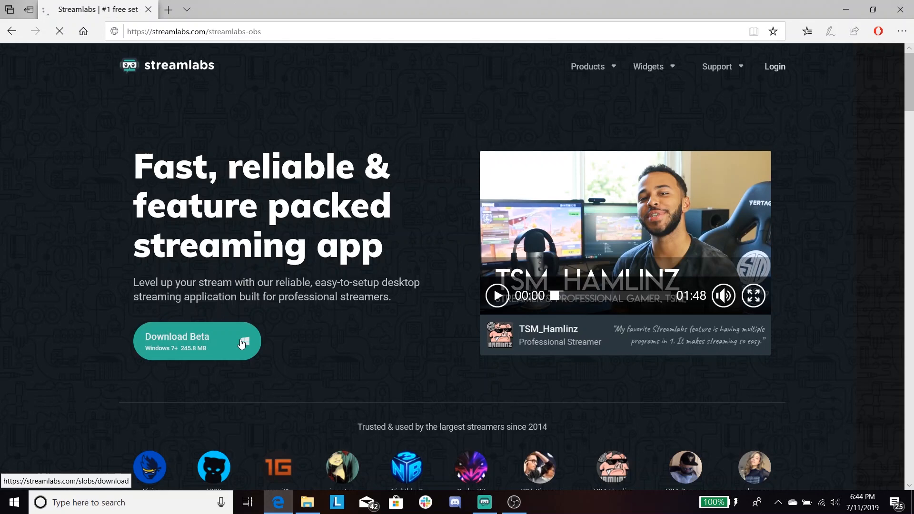
pyautogui.click(196, 341)
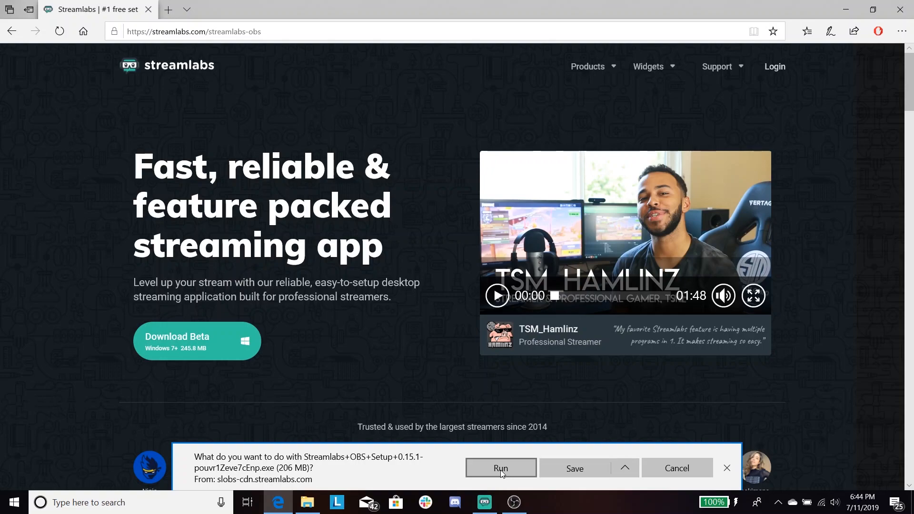
# Step: Run the installer, agree to the license and install Streamlabs OBS to the default Program Files folder
pyautogui.click(500, 467)
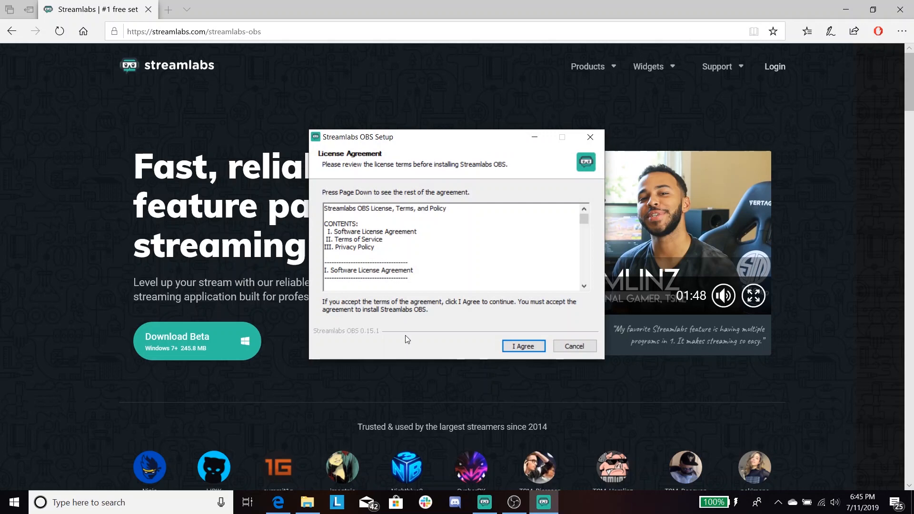
pyautogui.click(523, 347)
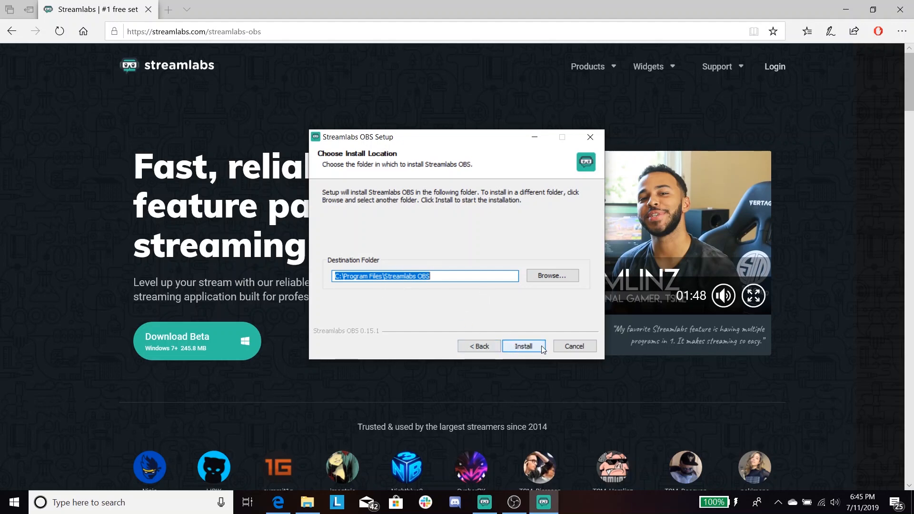
pyautogui.click(524, 347)
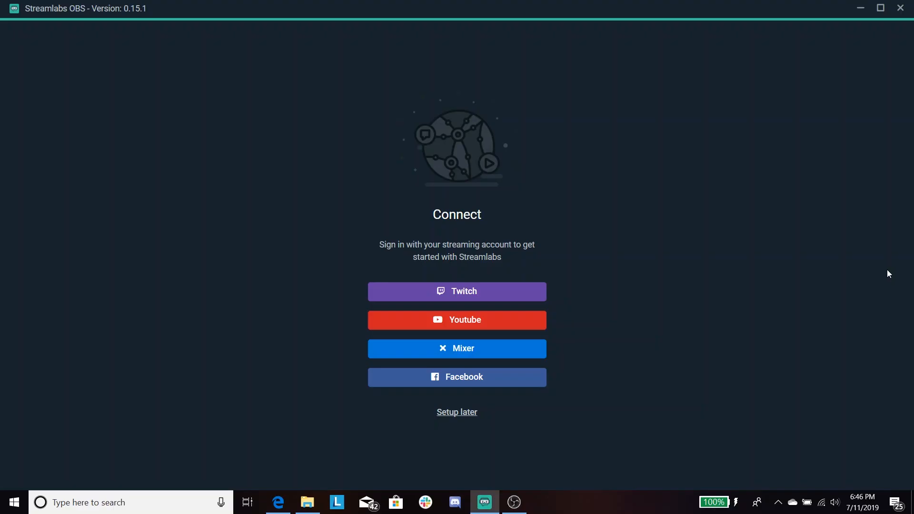
pyautogui.moveTo(869, 282)
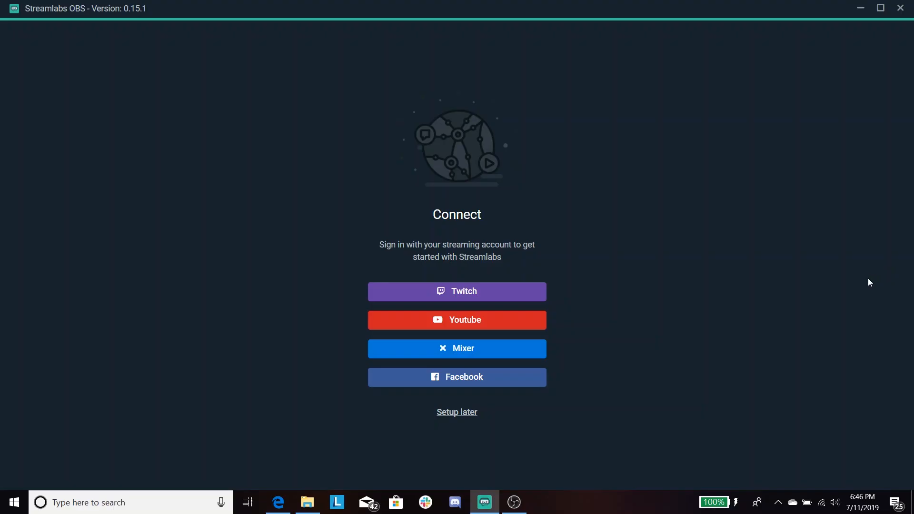
pyautogui.moveTo(269, 252)
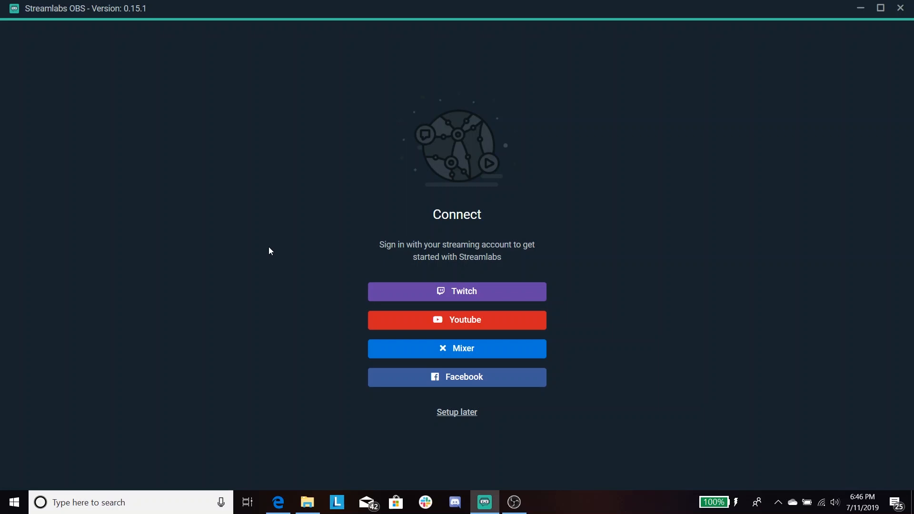
pyautogui.moveTo(386, 282)
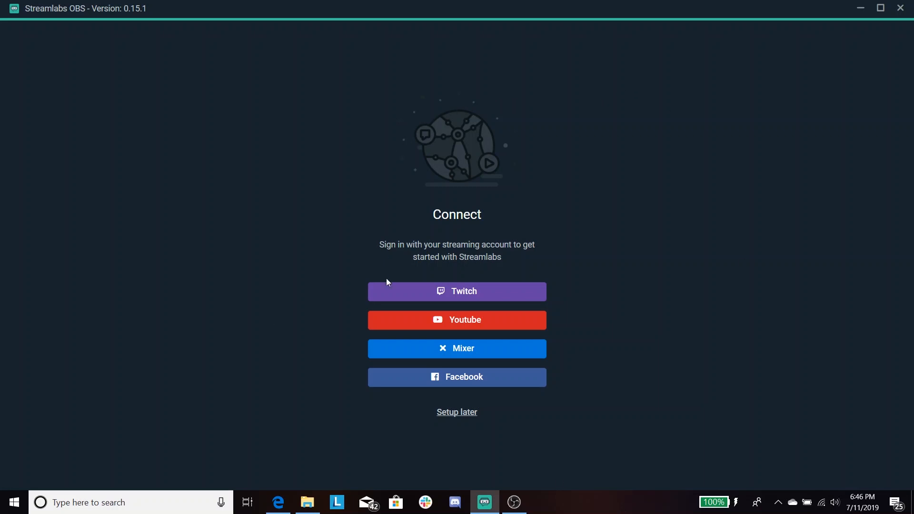
pyautogui.moveTo(435, 306)
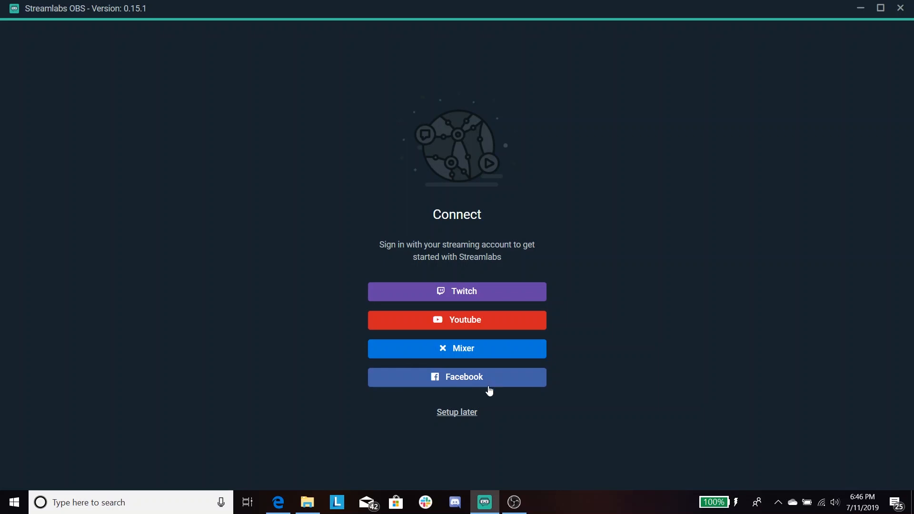
pyautogui.moveTo(474, 418)
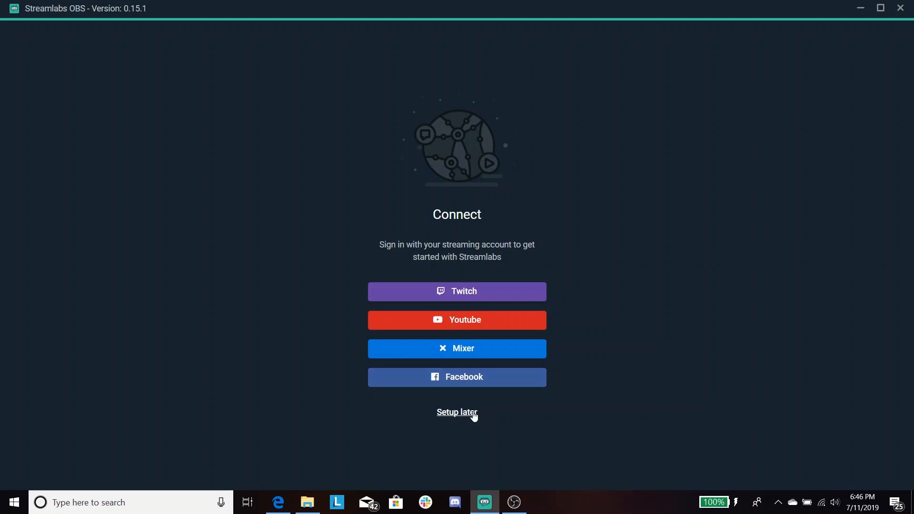
# Step: Choose Setup later to skip connecting a streaming account
pyautogui.click(457, 412)
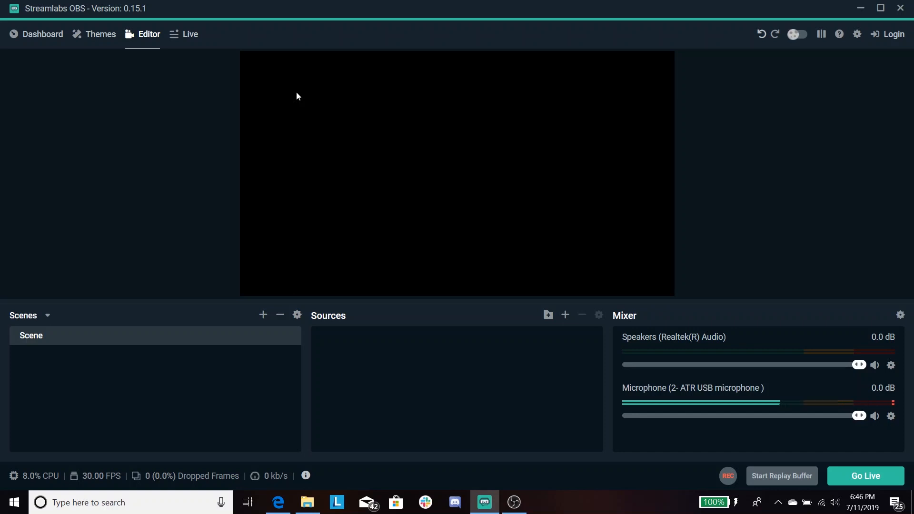
pyautogui.moveTo(313, 120)
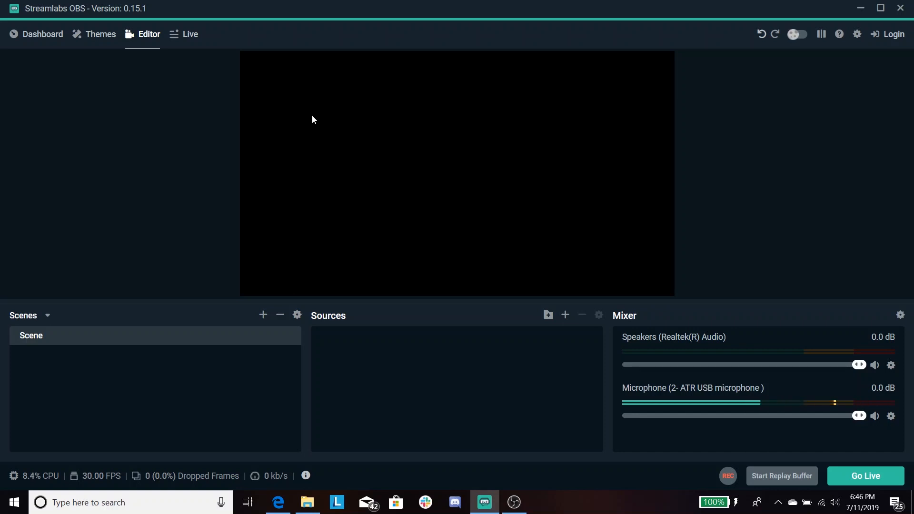
pyautogui.moveTo(569, 323)
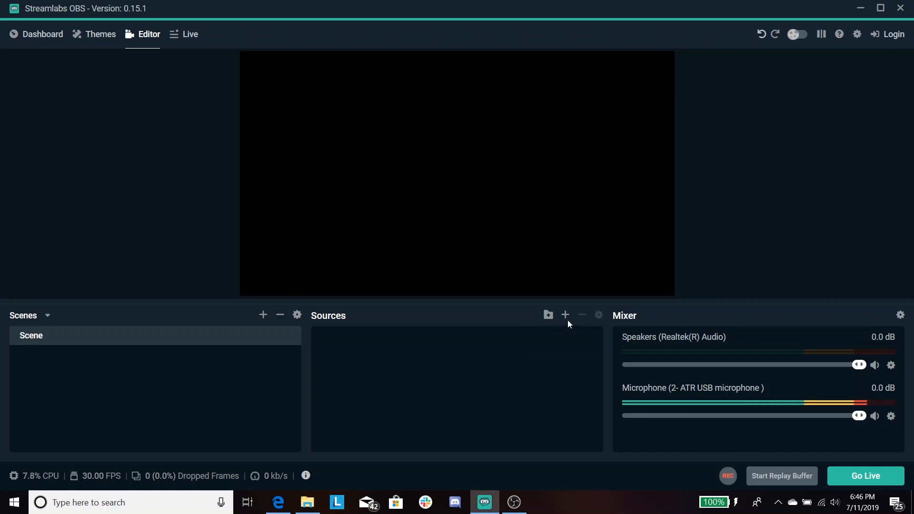
# Step: Add a Display Capture source from the Standard source types to the scene
pyautogui.click(565, 314)
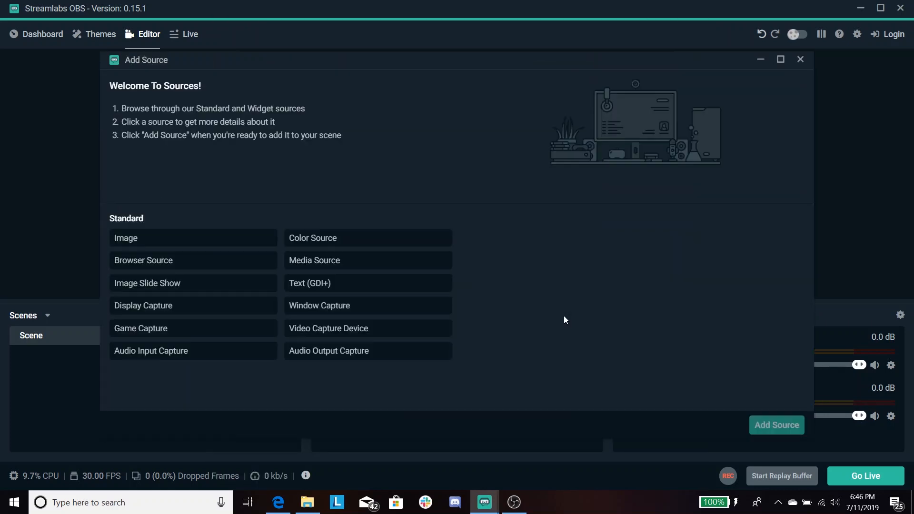
pyautogui.moveTo(575, 210)
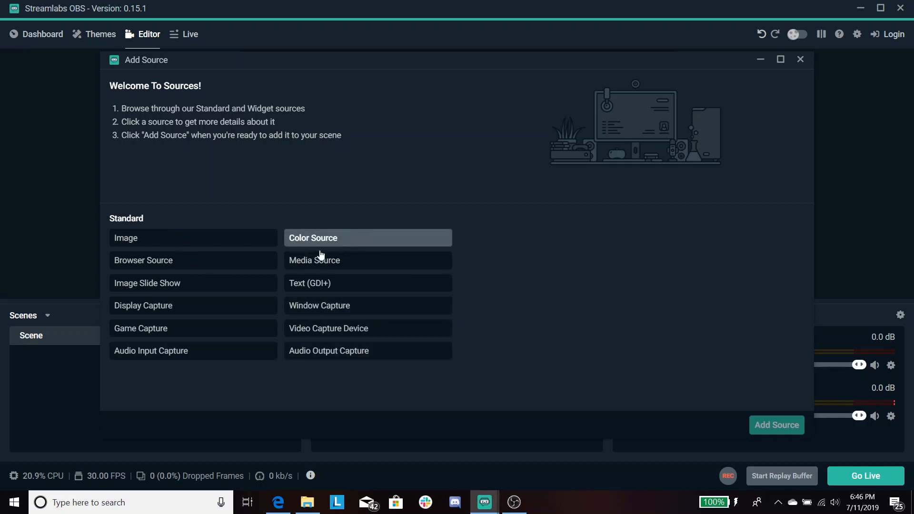
pyautogui.click(157, 306)
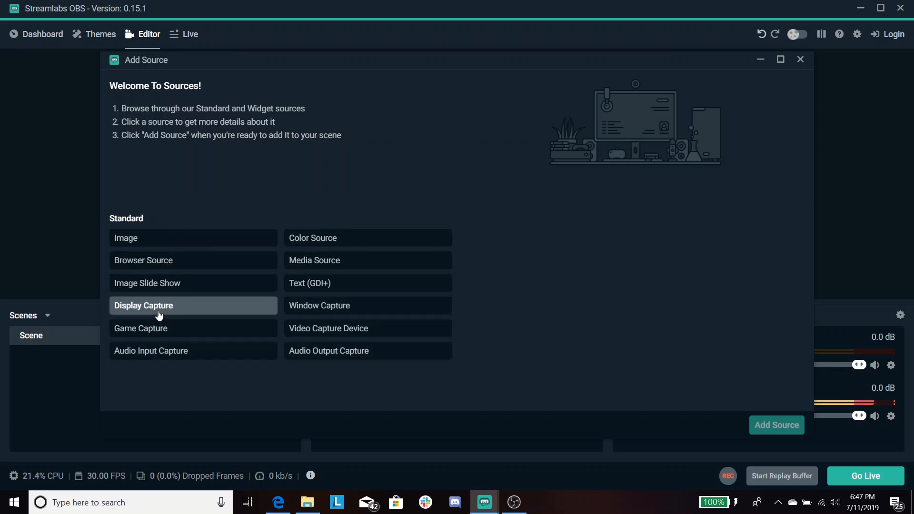
pyautogui.click(159, 305)
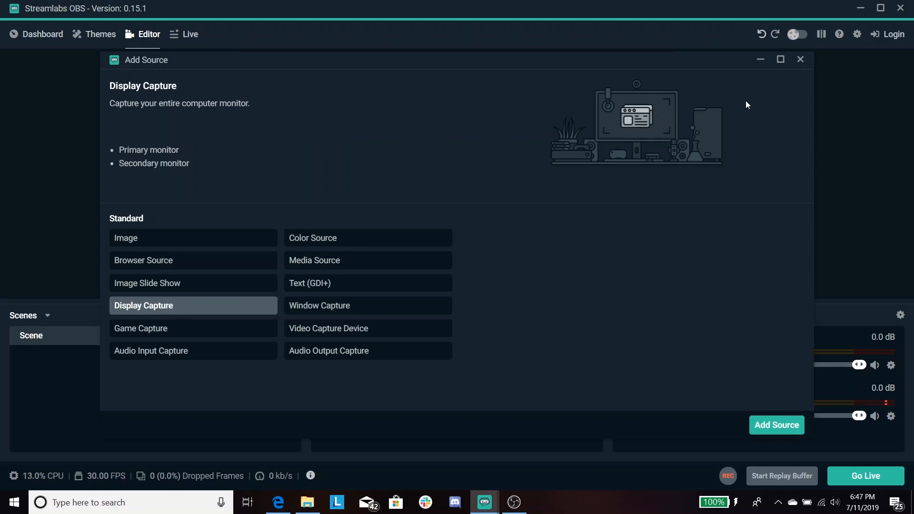
pyautogui.click(776, 425)
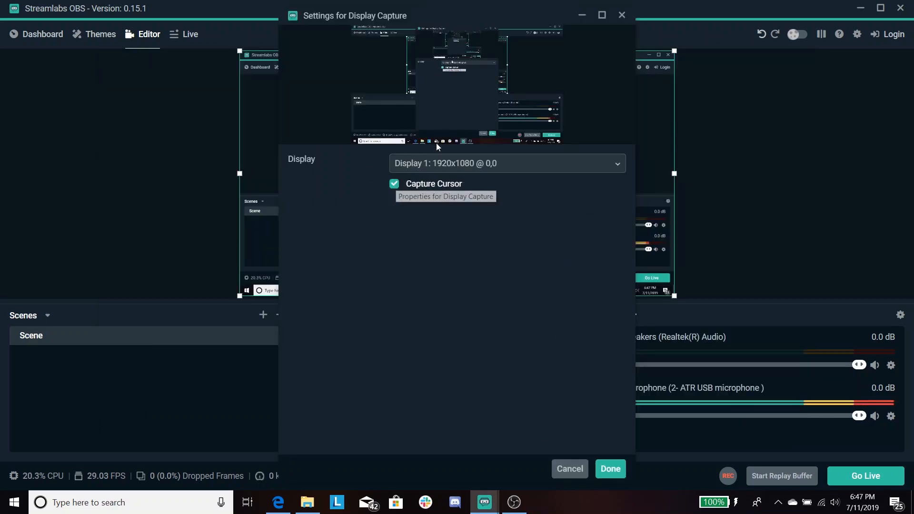
pyautogui.moveTo(468, 174)
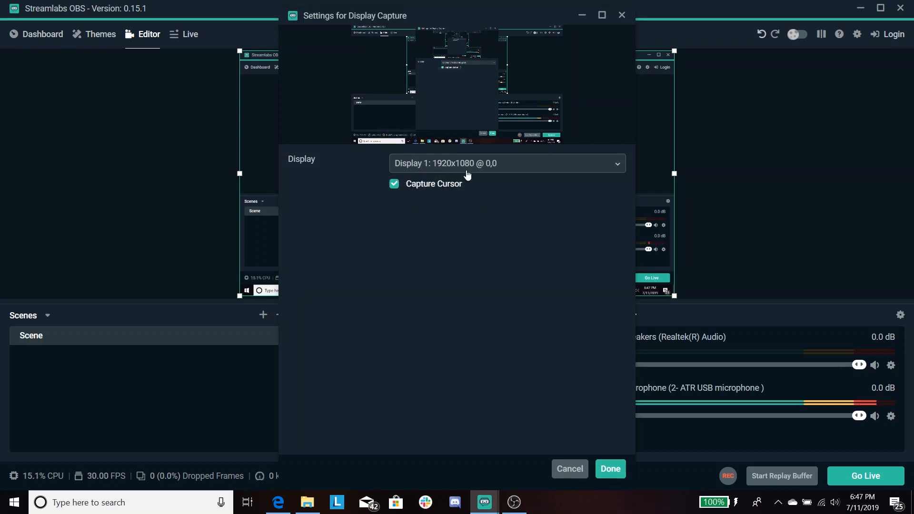
pyautogui.moveTo(414, 198)
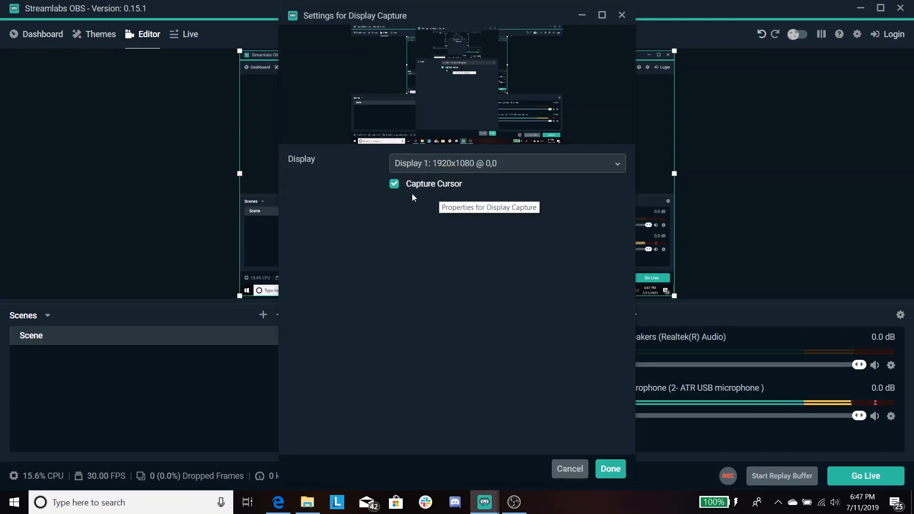
pyautogui.moveTo(476, 229)
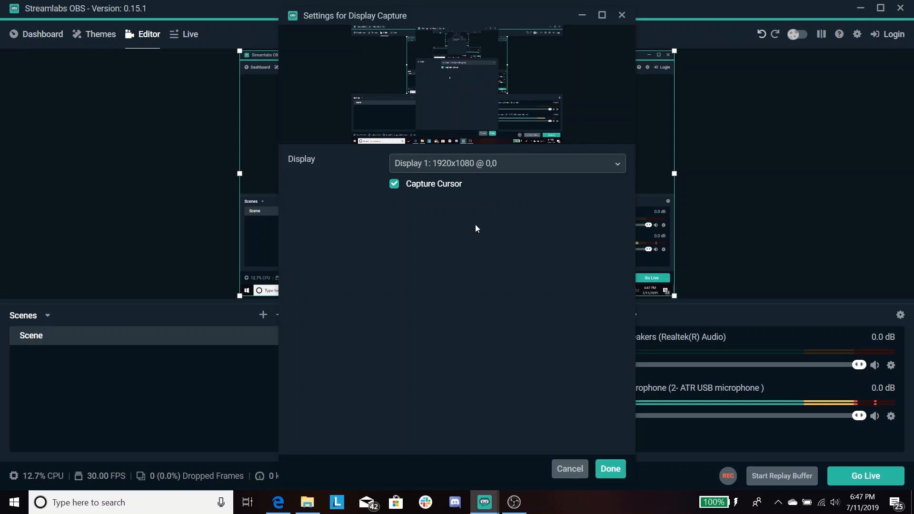
# Step: Set the source to capture Display 1 with the cursor included and confirm
pyautogui.click(509, 164)
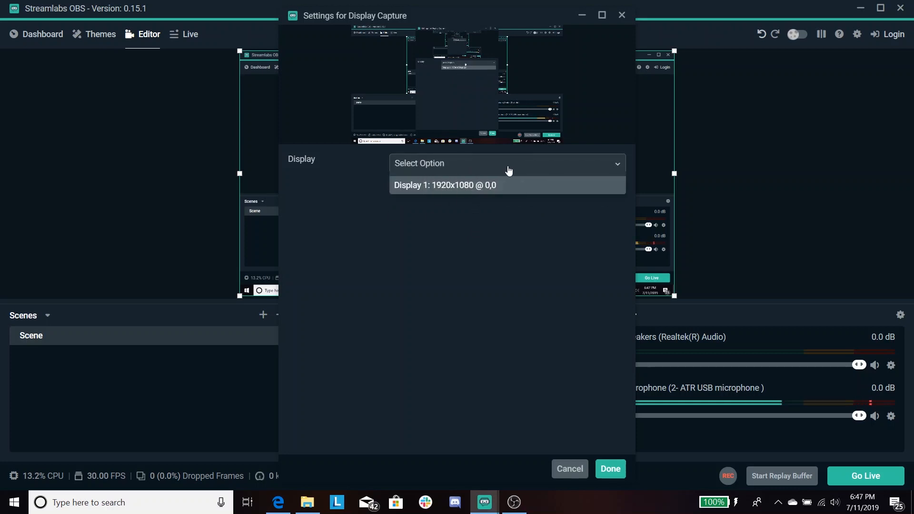
pyautogui.click(444, 184)
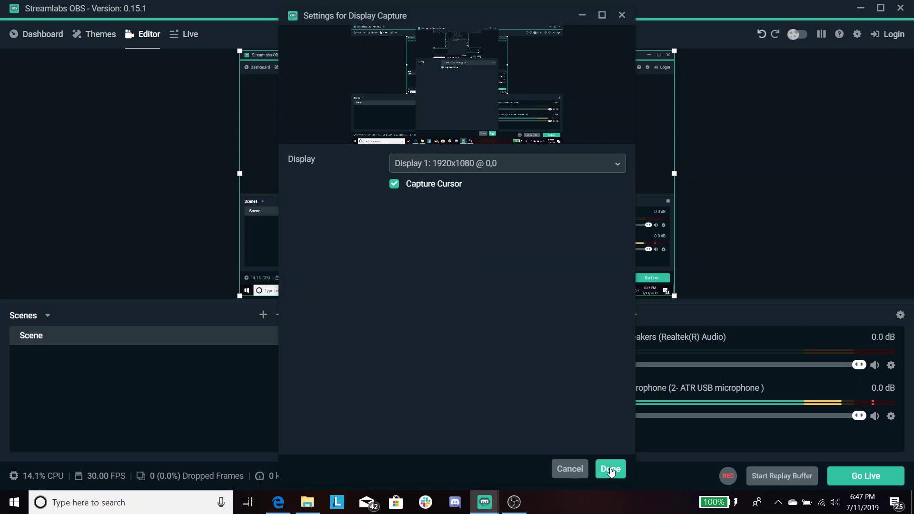
pyautogui.click(610, 468)
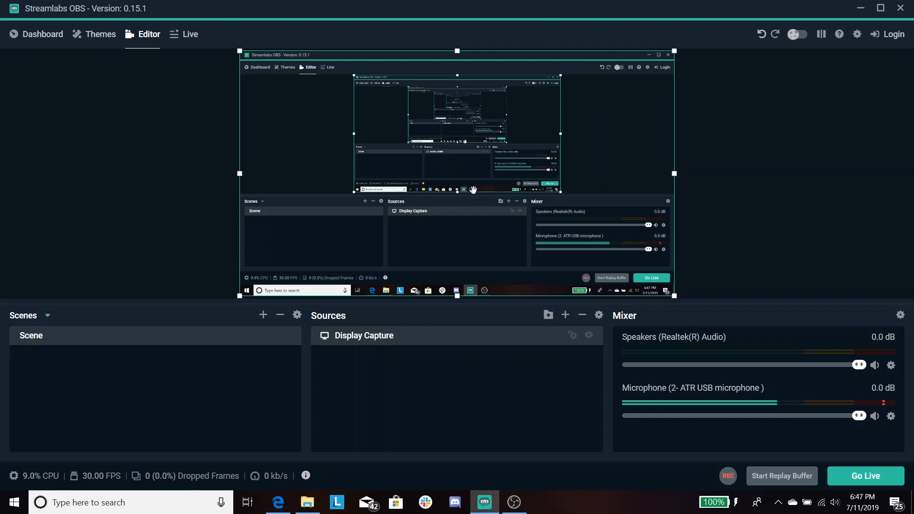
pyautogui.moveTo(794, 90)
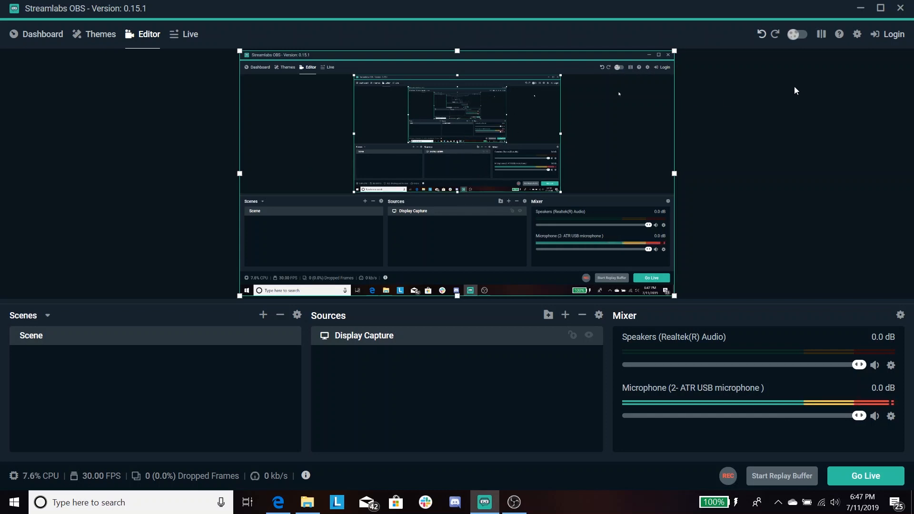
pyautogui.moveTo(843, 50)
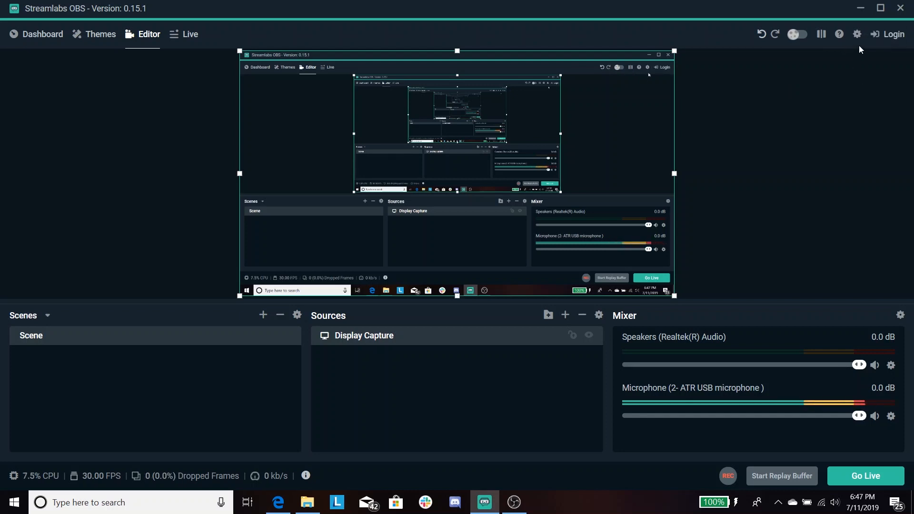
# Step: Bring up the Streamlabs OBS Settings window from the gear icon
pyautogui.click(856, 34)
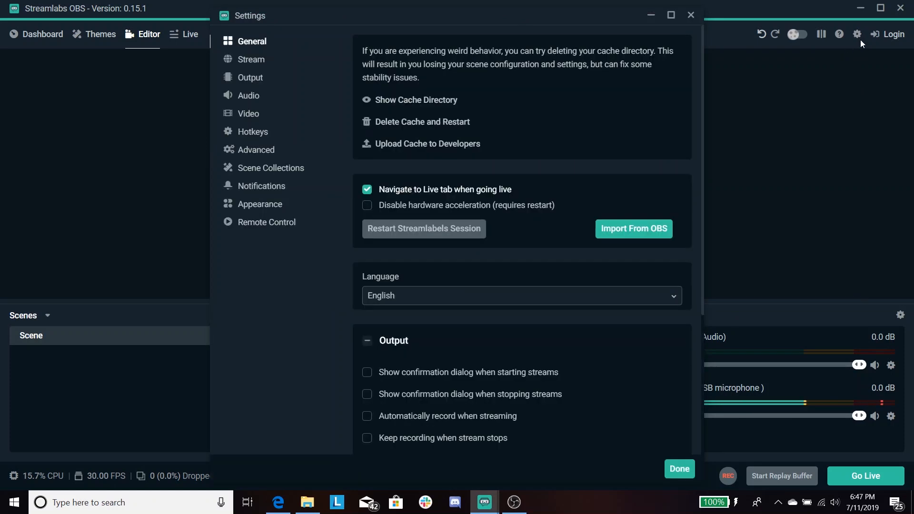
pyautogui.moveTo(280, 94)
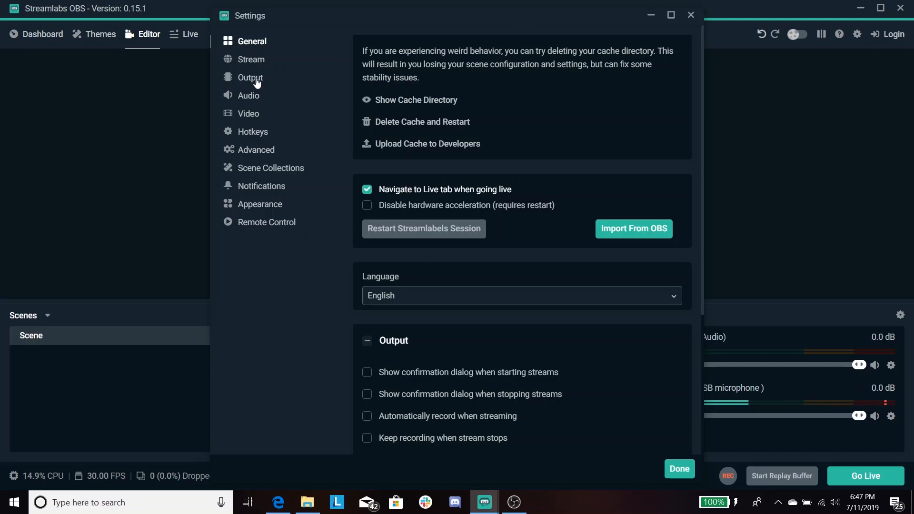
# Step: Show the Output settings with Streaming collapsed and Output Mode kept at Simple
pyautogui.click(251, 77)
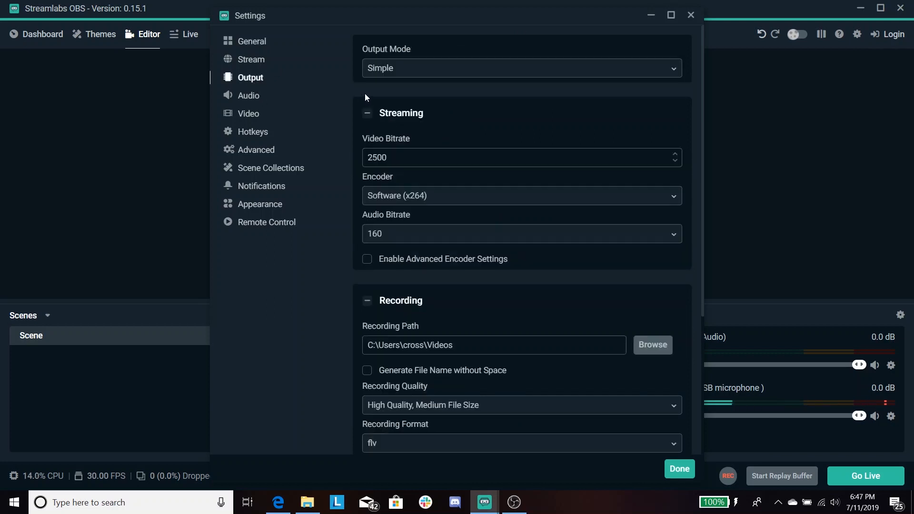
pyautogui.moveTo(383, 114)
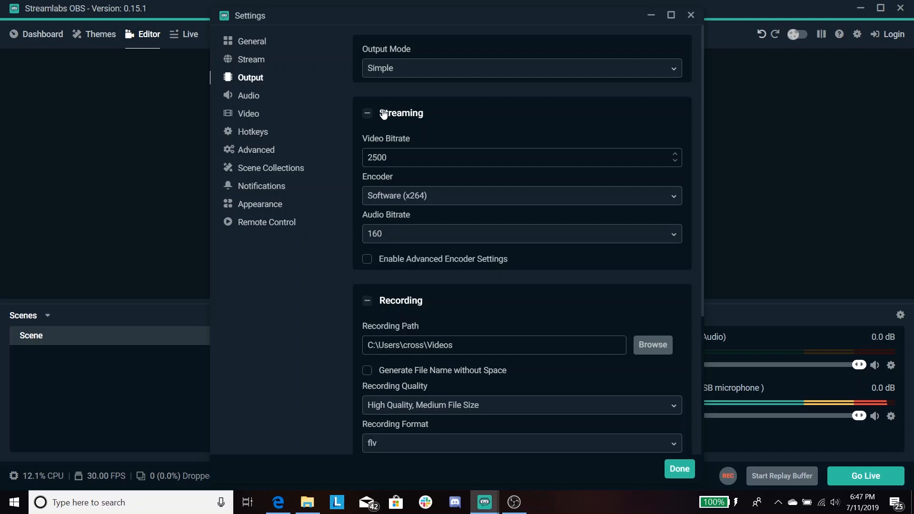
pyautogui.click(367, 114)
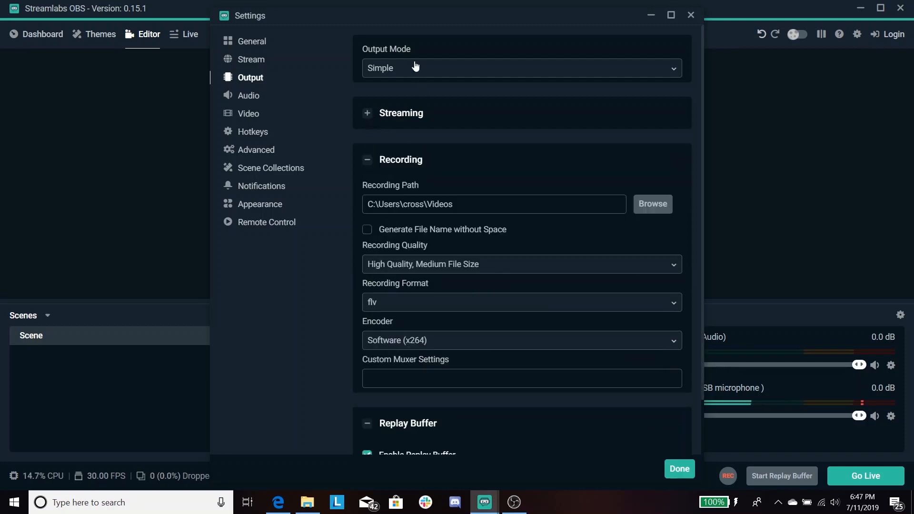
pyautogui.moveTo(398, 73)
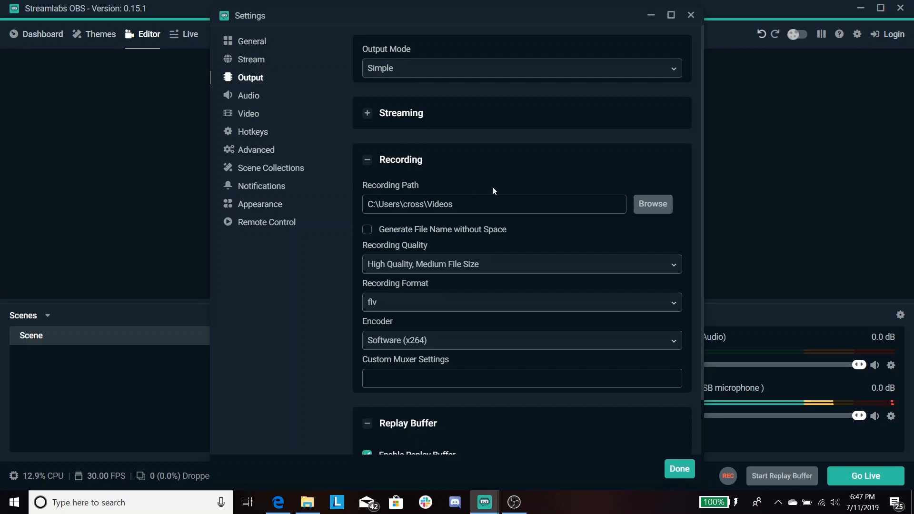
pyautogui.click(522, 69)
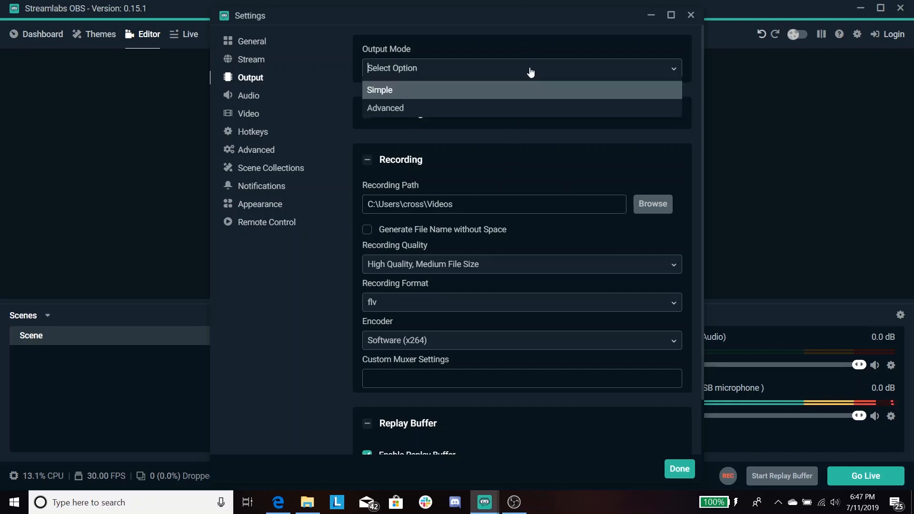
pyautogui.click(378, 90)
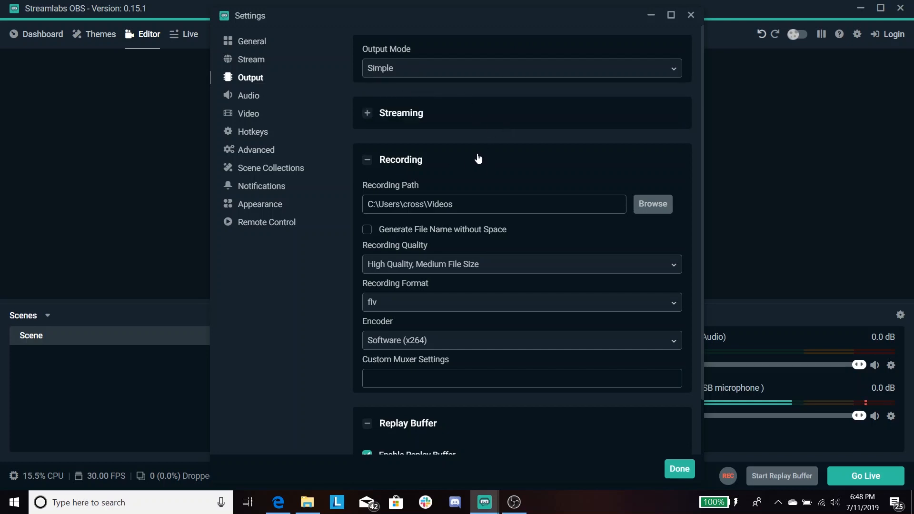
pyautogui.moveTo(415, 177)
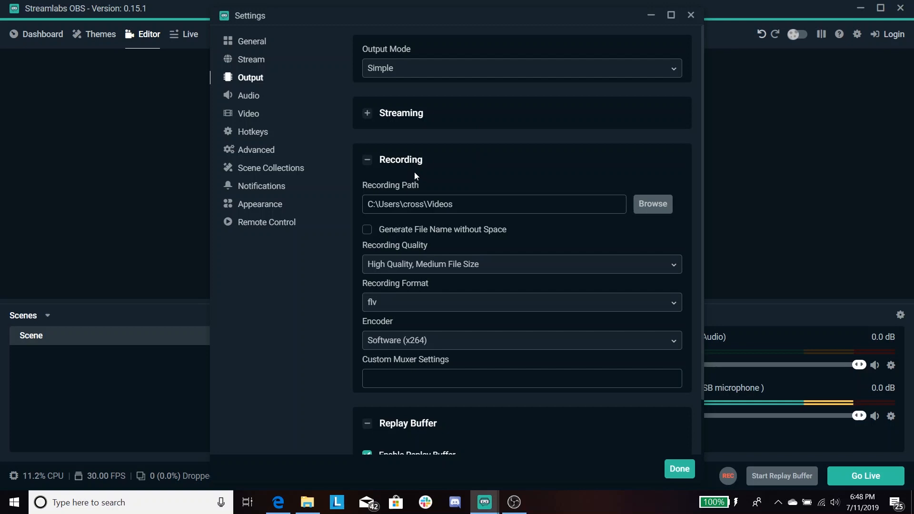
pyautogui.moveTo(651, 209)
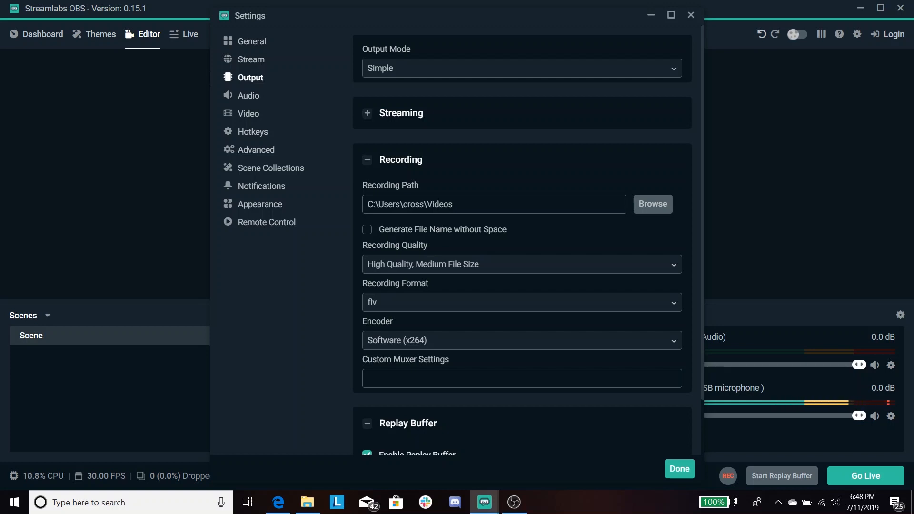
pyautogui.moveTo(641, 197)
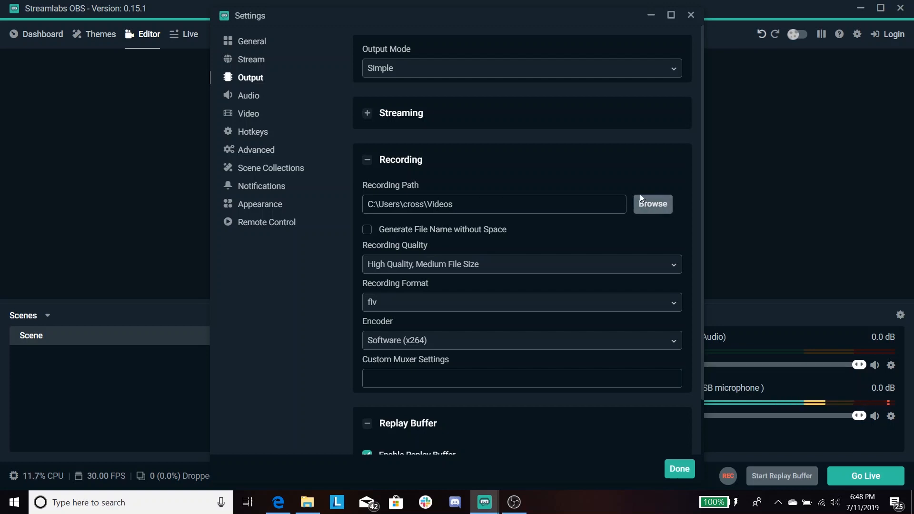
pyautogui.moveTo(449, 272)
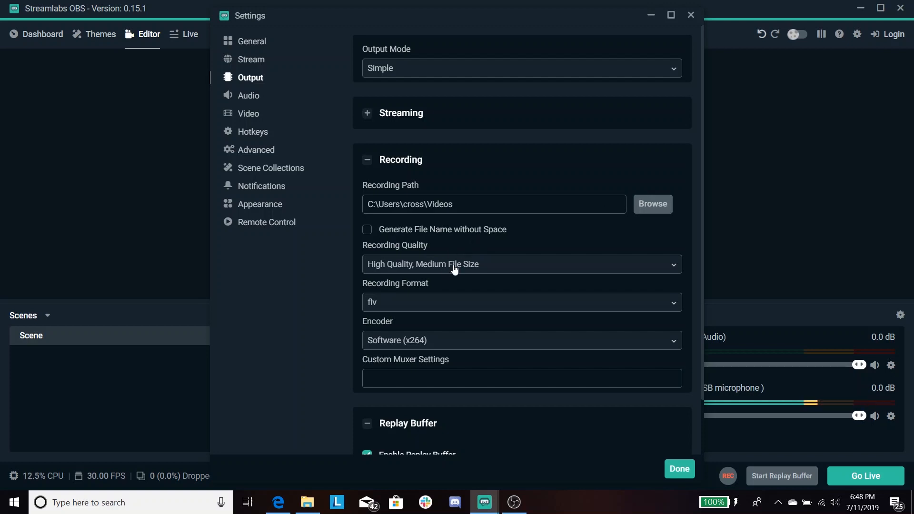
pyautogui.click(522, 265)
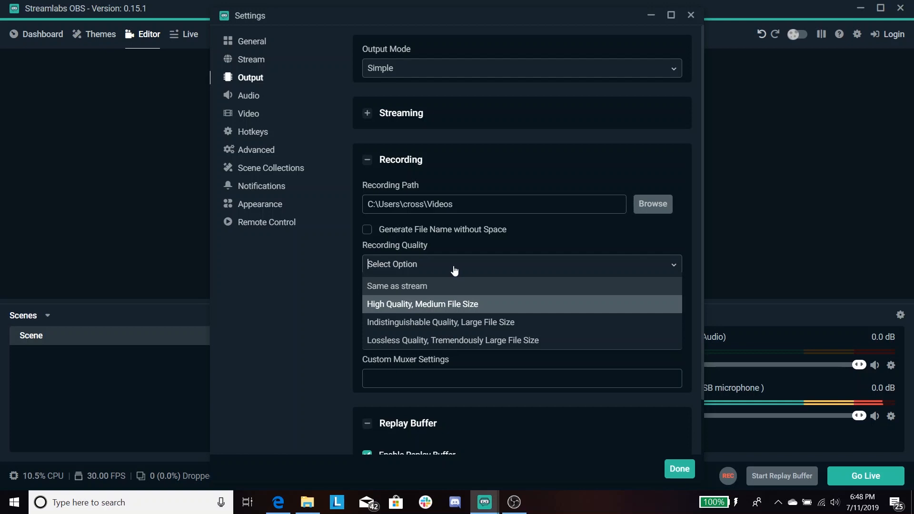
pyautogui.moveTo(418, 280)
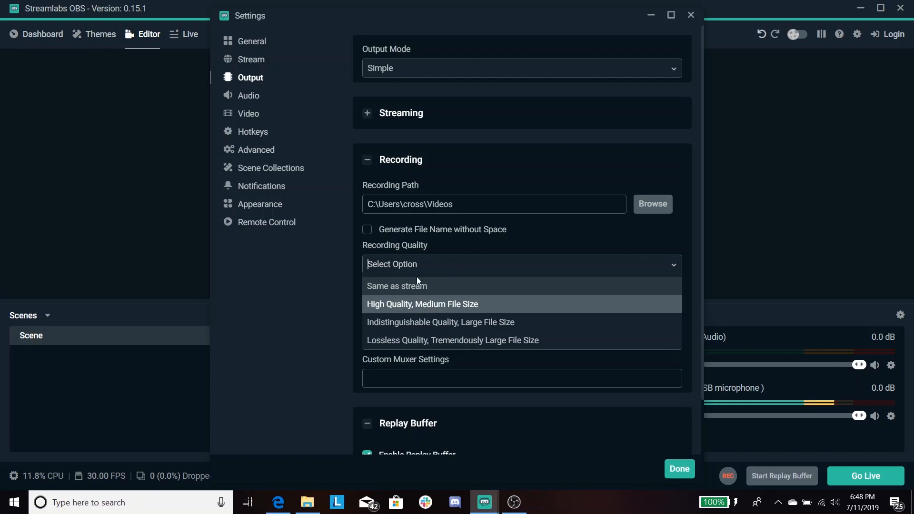
pyautogui.moveTo(415, 292)
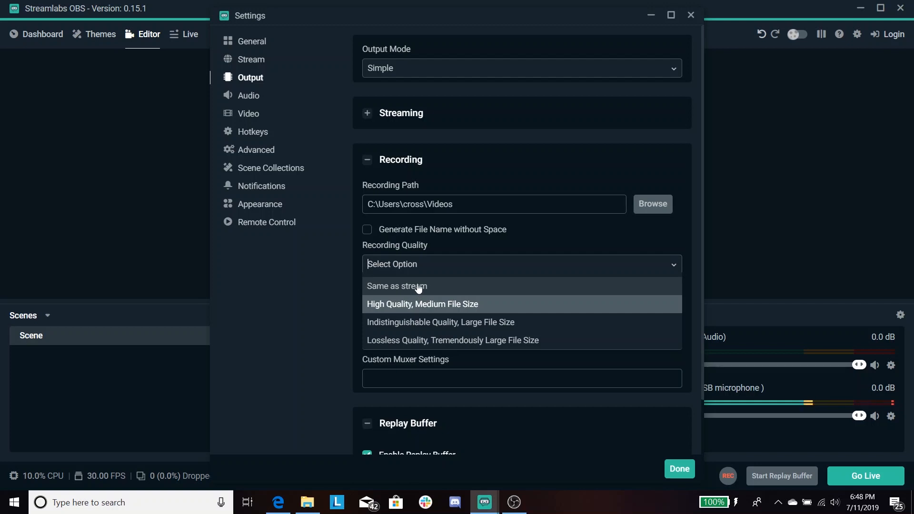
pyautogui.moveTo(430, 315)
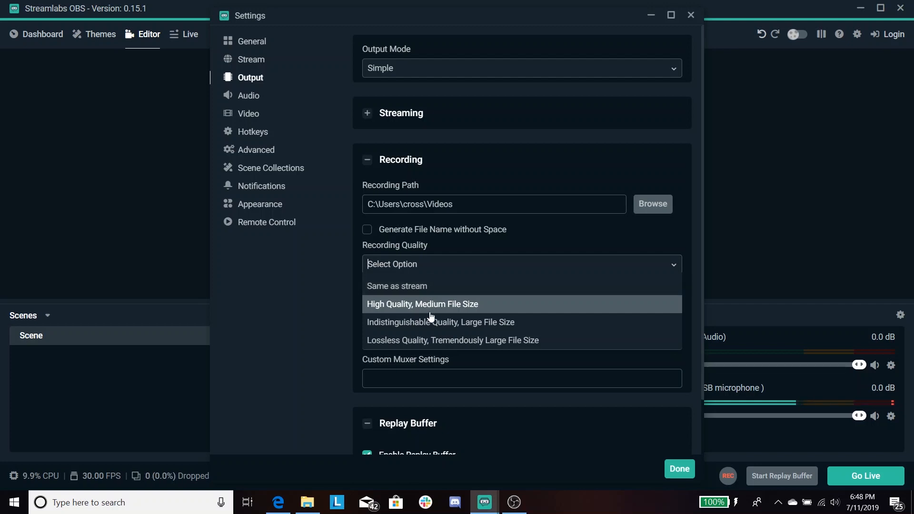
pyautogui.moveTo(430, 348)
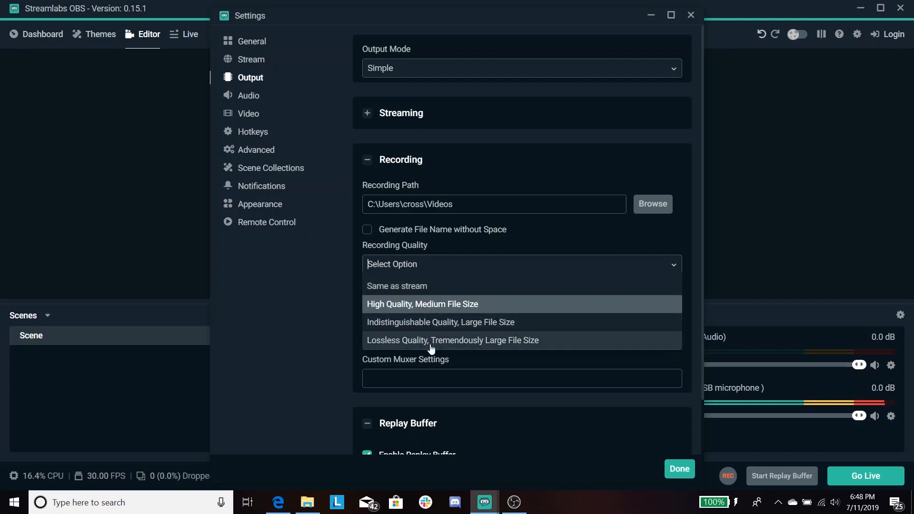
pyautogui.moveTo(428, 353)
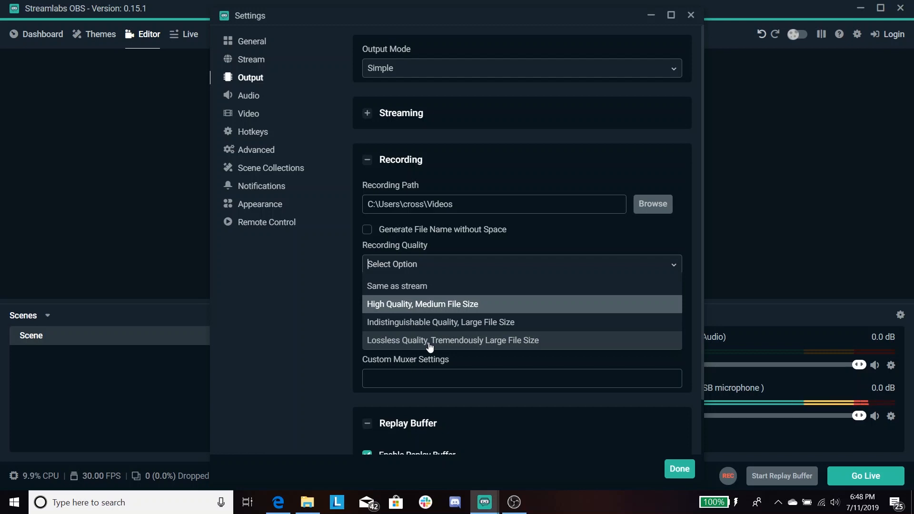
pyautogui.moveTo(438, 344)
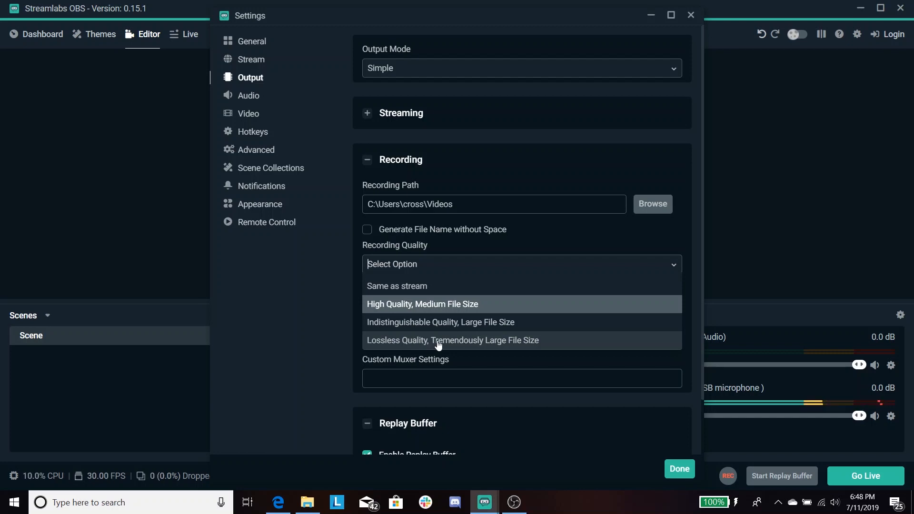
pyautogui.moveTo(413, 323)
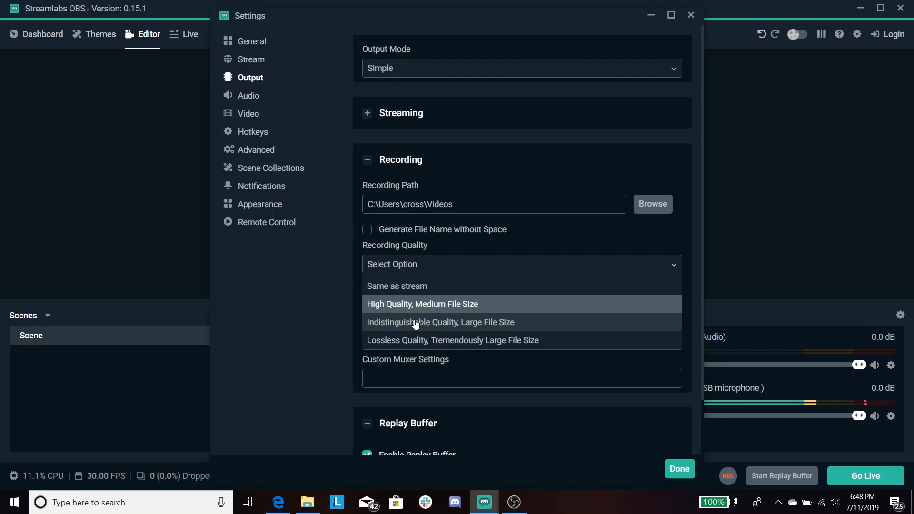
pyautogui.moveTo(434, 324)
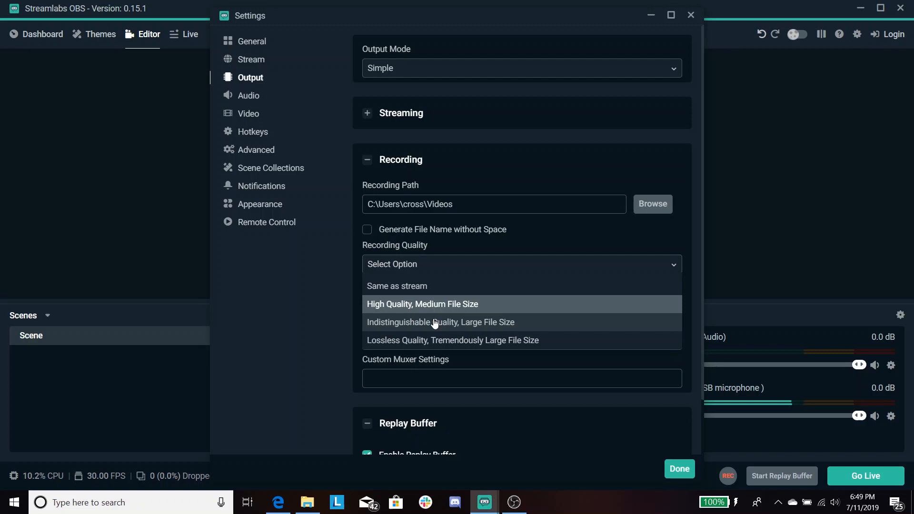
pyautogui.moveTo(433, 315)
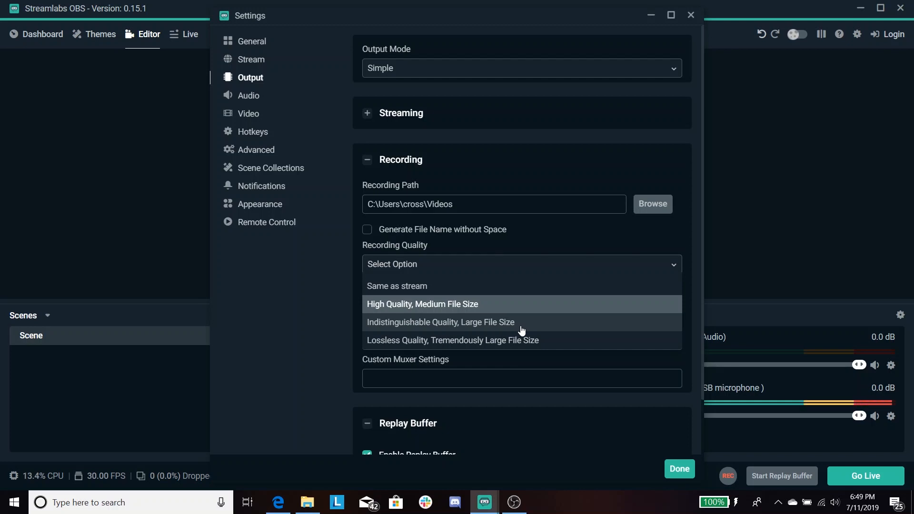
pyautogui.moveTo(416, 308)
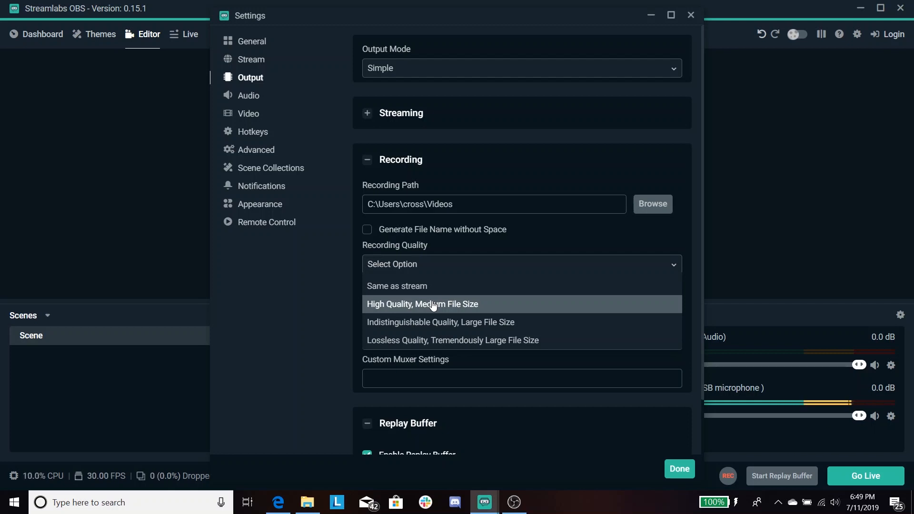
pyautogui.moveTo(449, 337)
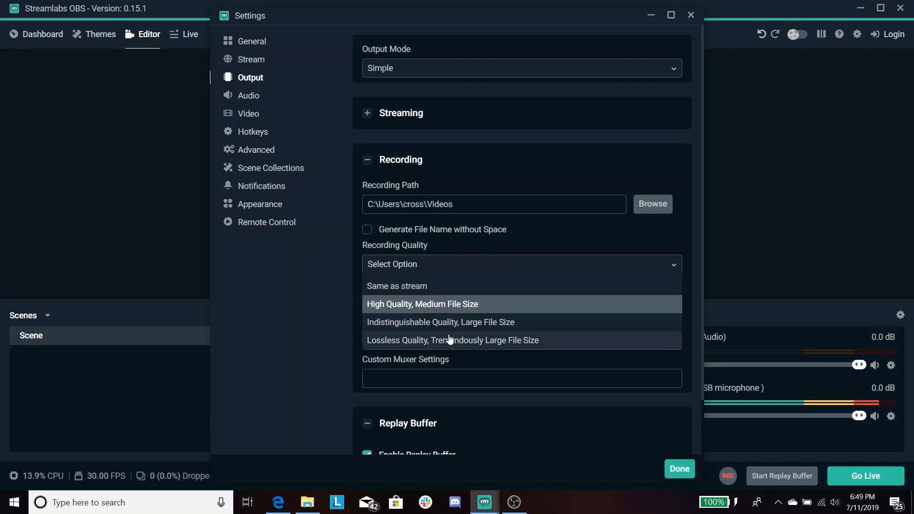
pyautogui.moveTo(451, 334)
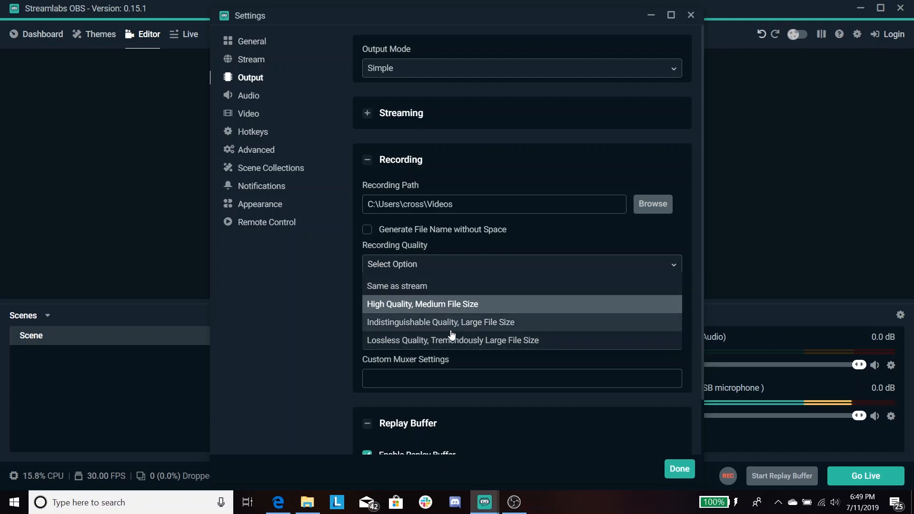
pyautogui.click(423, 304)
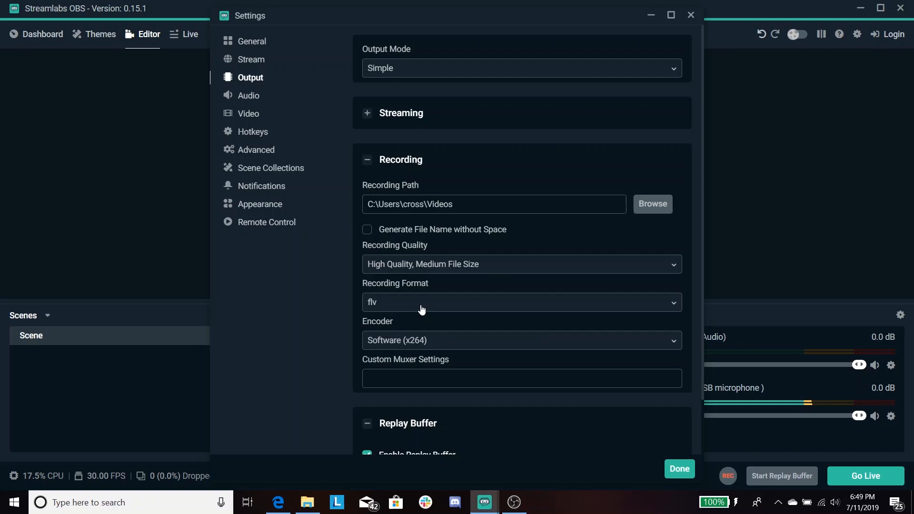
pyautogui.moveTo(402, 304)
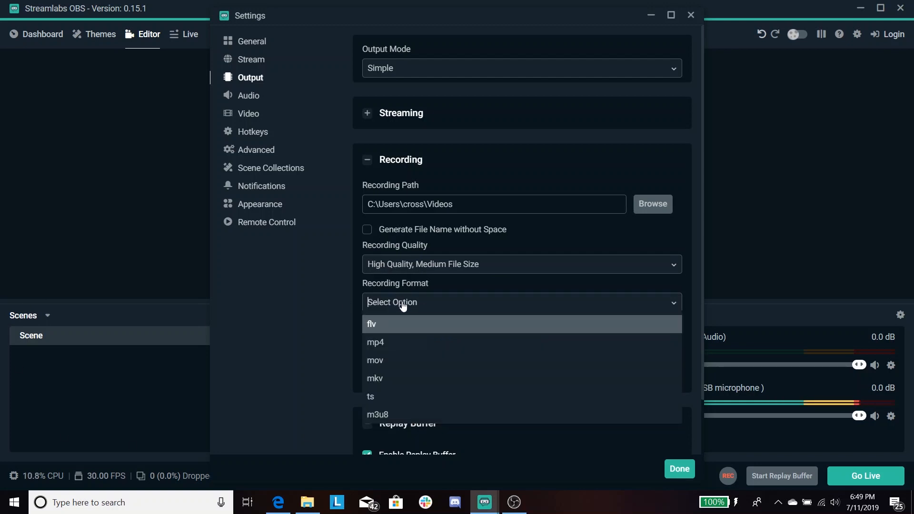
pyautogui.moveTo(385, 348)
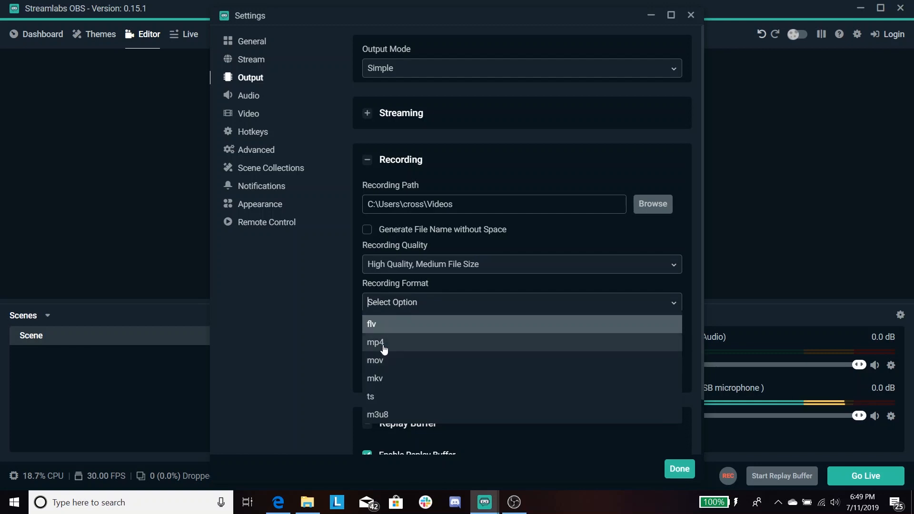
pyautogui.click(375, 342)
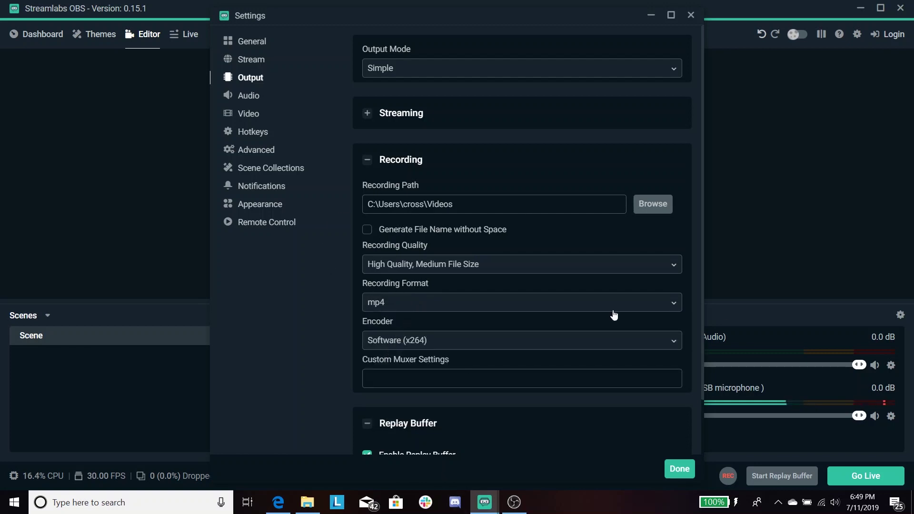
pyautogui.moveTo(598, 317)
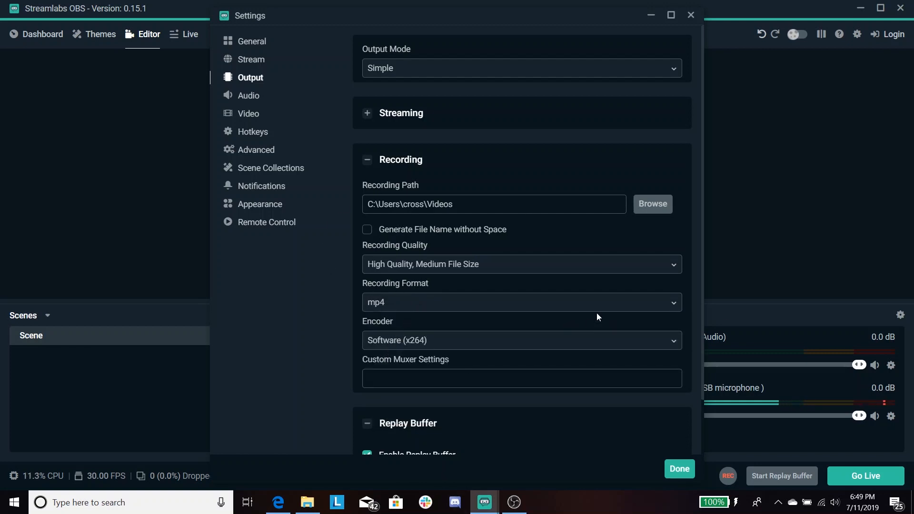
pyautogui.click(521, 340)
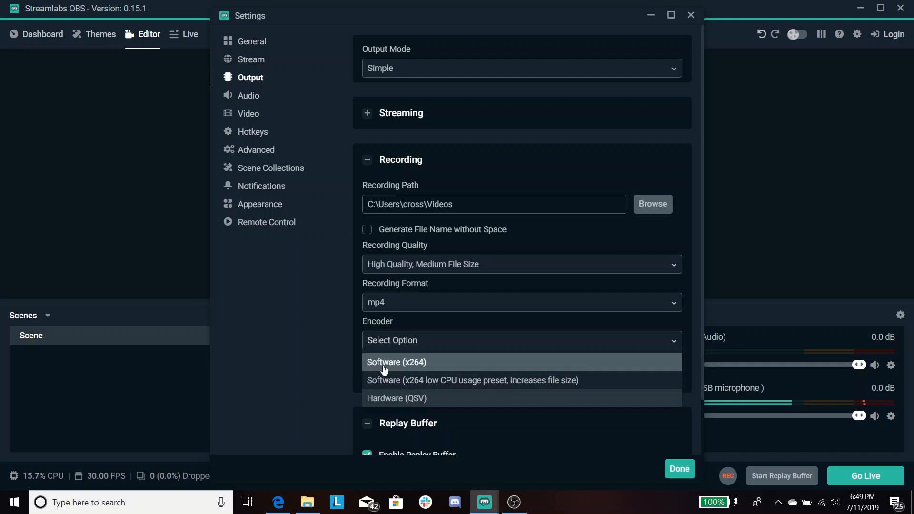
pyautogui.click(396, 361)
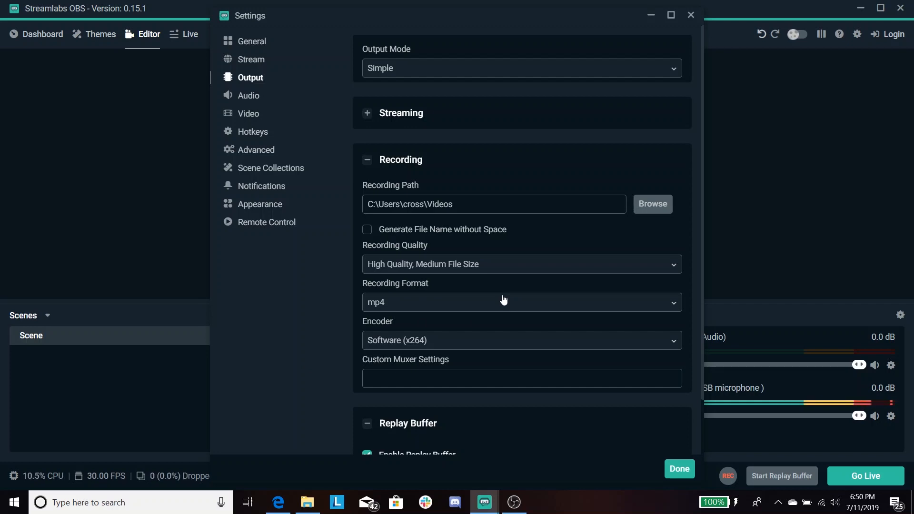
pyautogui.moveTo(436, 347)
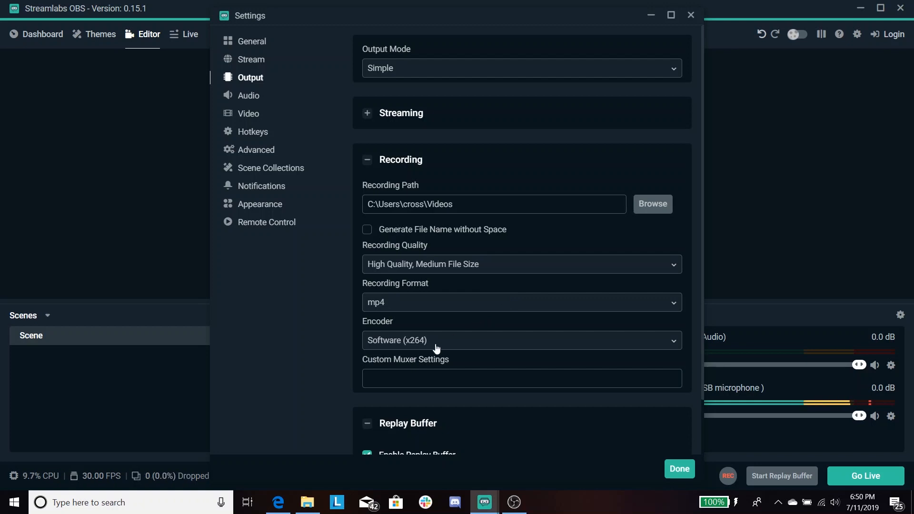
pyautogui.scroll(-3)
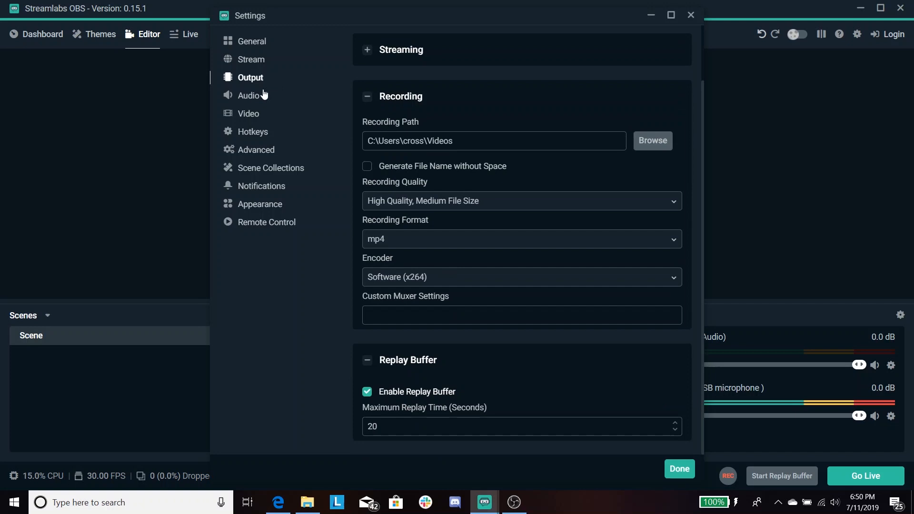
# Step: Show the Audio settings and list the Desktop Audio Device 1 choices
pyautogui.click(248, 95)
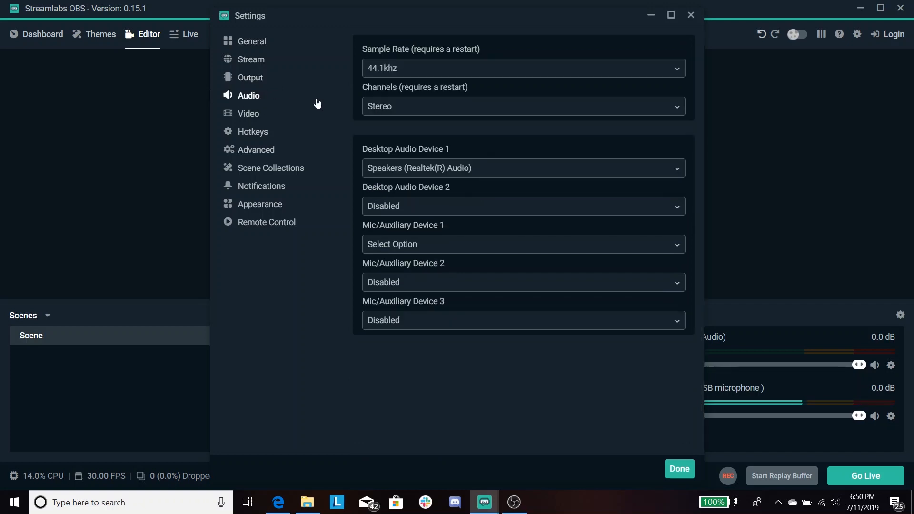
pyautogui.moveTo(399, 145)
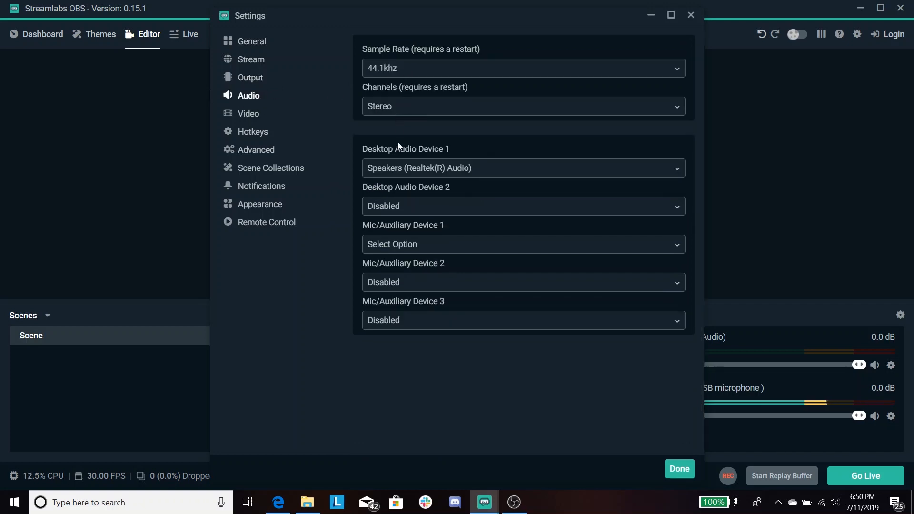
pyautogui.moveTo(259, 84)
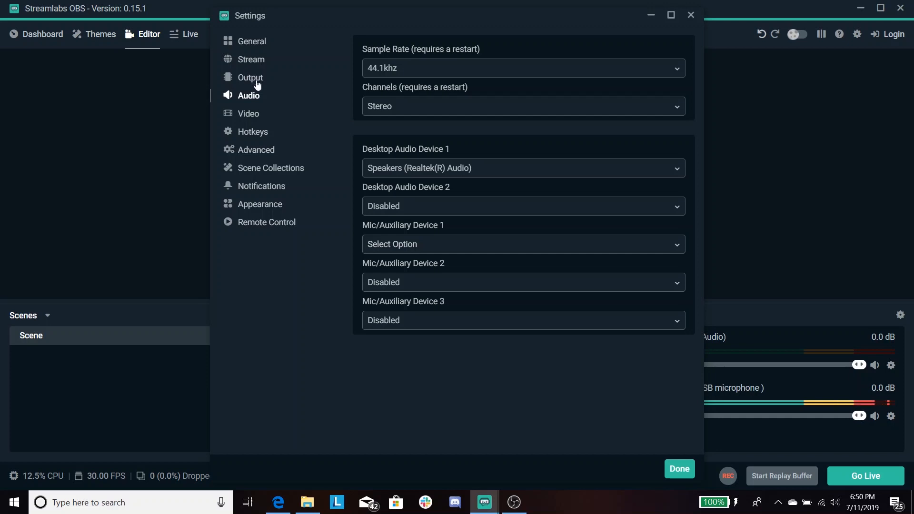
pyautogui.moveTo(449, 171)
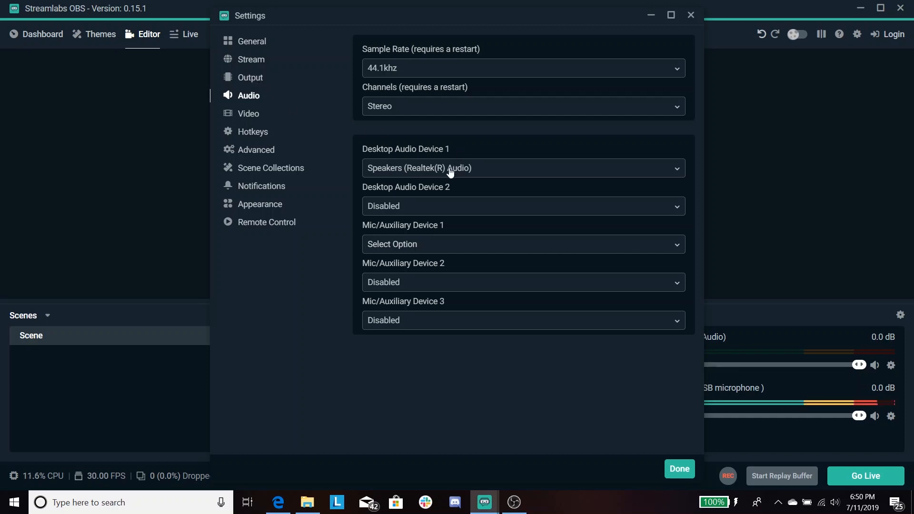
pyautogui.click(523, 167)
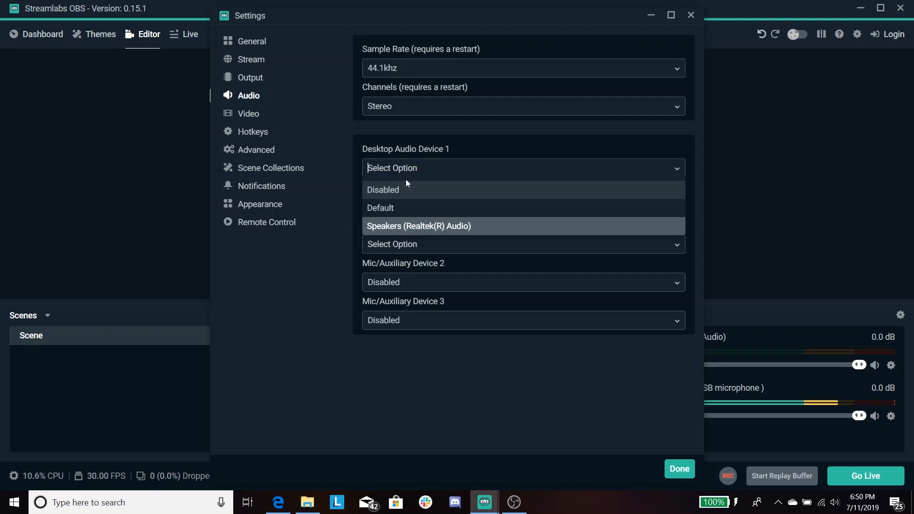
pyautogui.moveTo(393, 185)
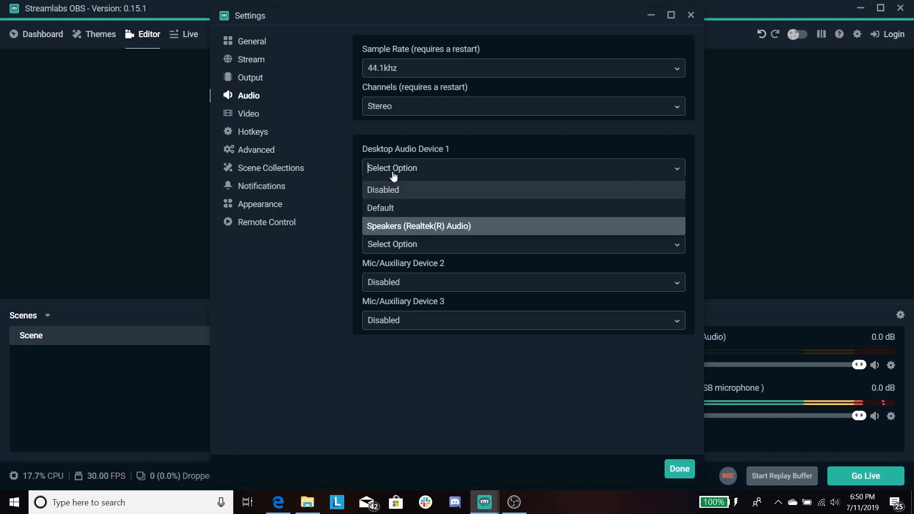
pyautogui.moveTo(681, 172)
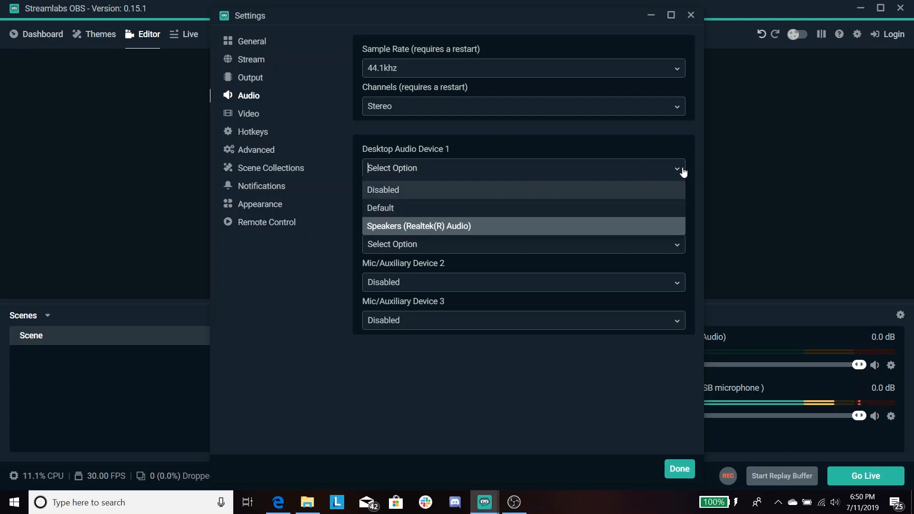
# Step: Keep Speakers (Realtek(R) Audio) as Desktop Audio Device 1 and list the Mic/Auxiliary Device 1 inputs
pyautogui.click(419, 225)
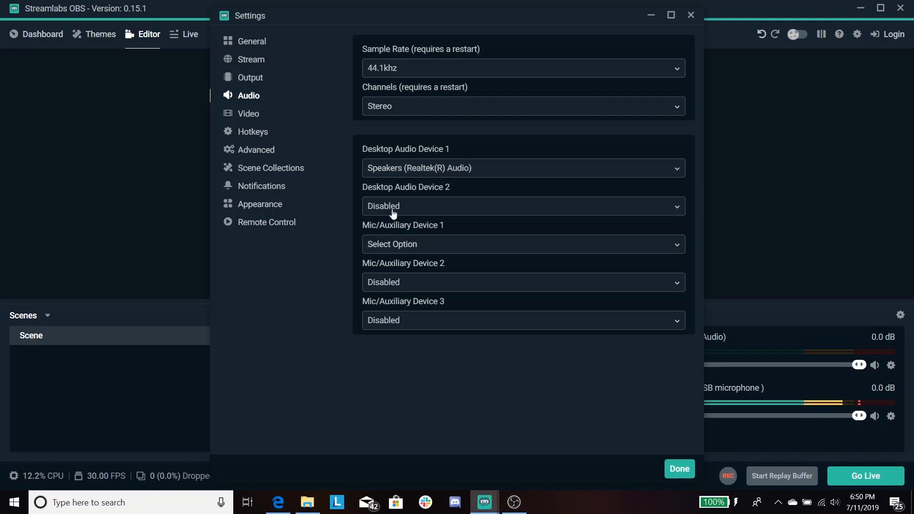
pyautogui.moveTo(451, 236)
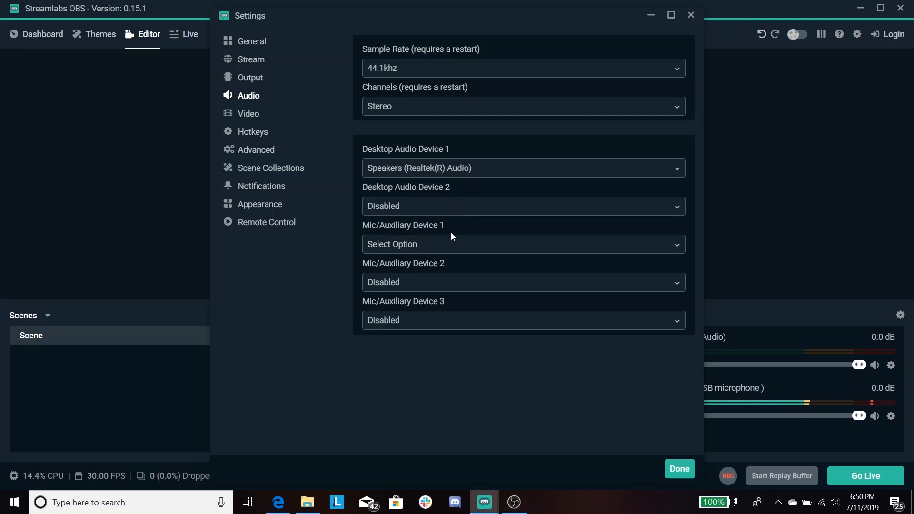
pyautogui.click(523, 243)
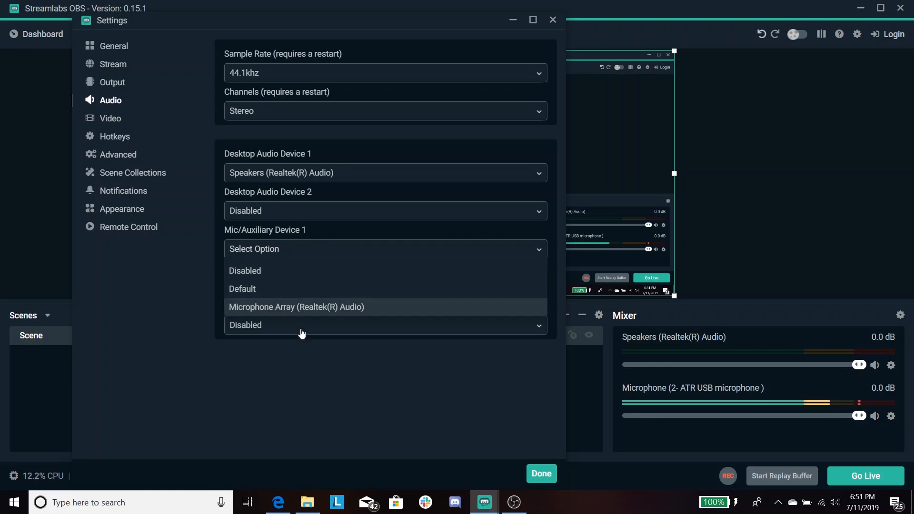
pyautogui.moveTo(293, 245)
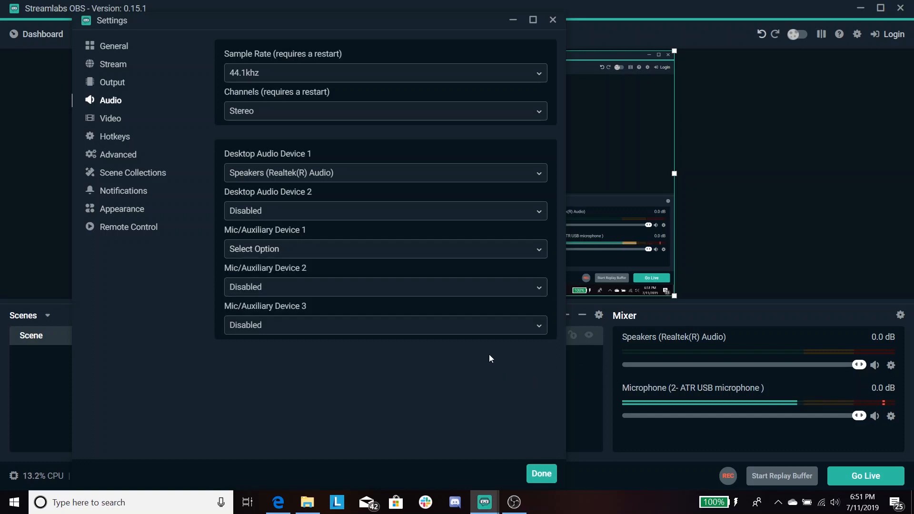
pyautogui.moveTo(115, 125)
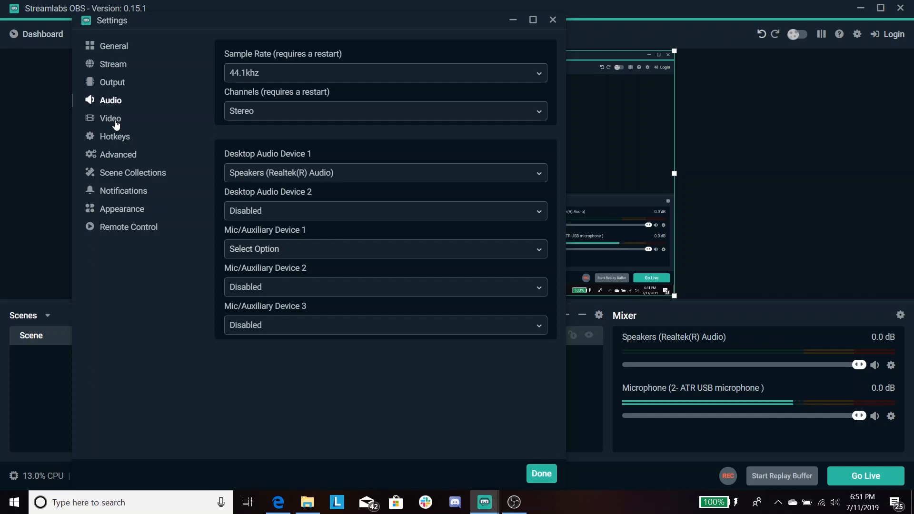
# Step: In Video settings, try 1280x720 then keep Base (Canvas) Resolution at 1920x1080 with 30 FPS
pyautogui.click(110, 118)
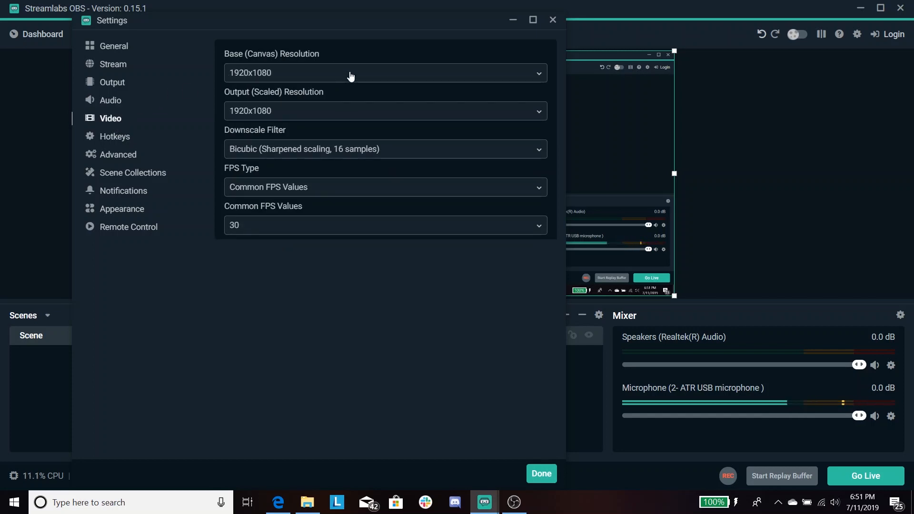
pyautogui.moveTo(349, 93)
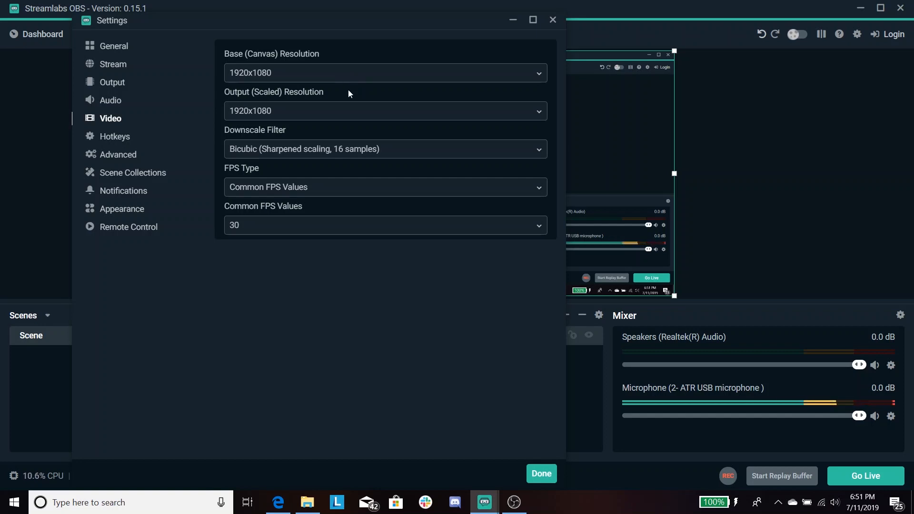
pyautogui.click(386, 73)
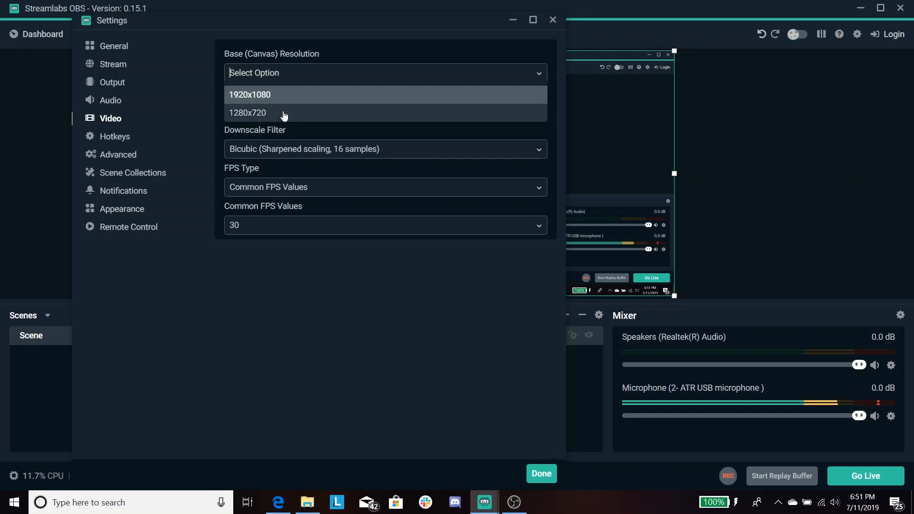
pyautogui.moveTo(285, 128)
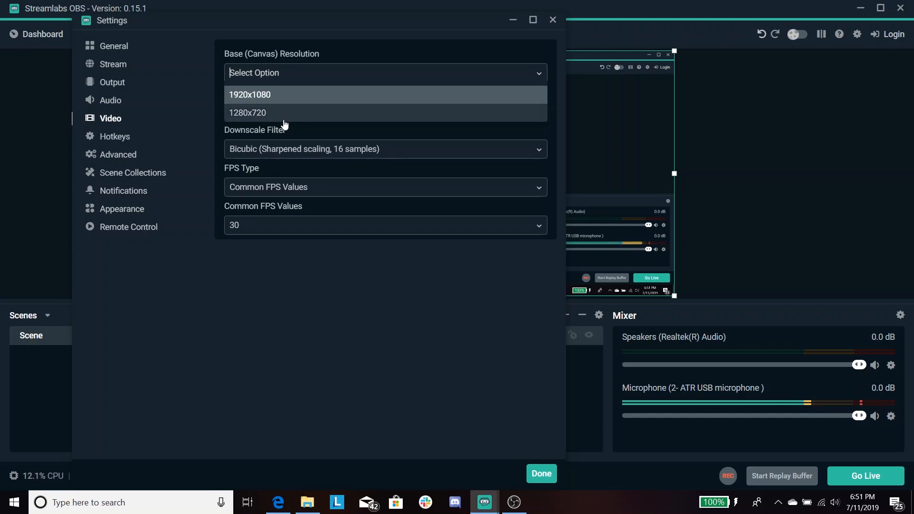
pyautogui.click(246, 112)
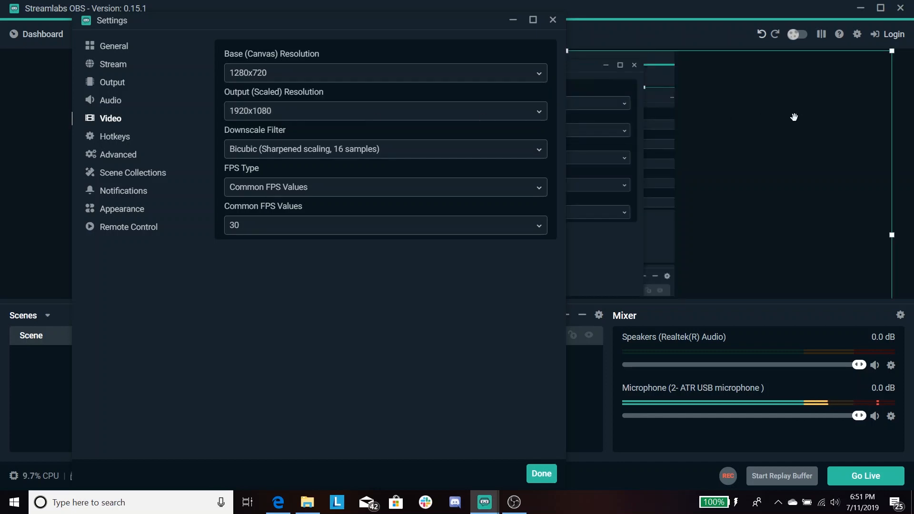
pyautogui.moveTo(363, 77)
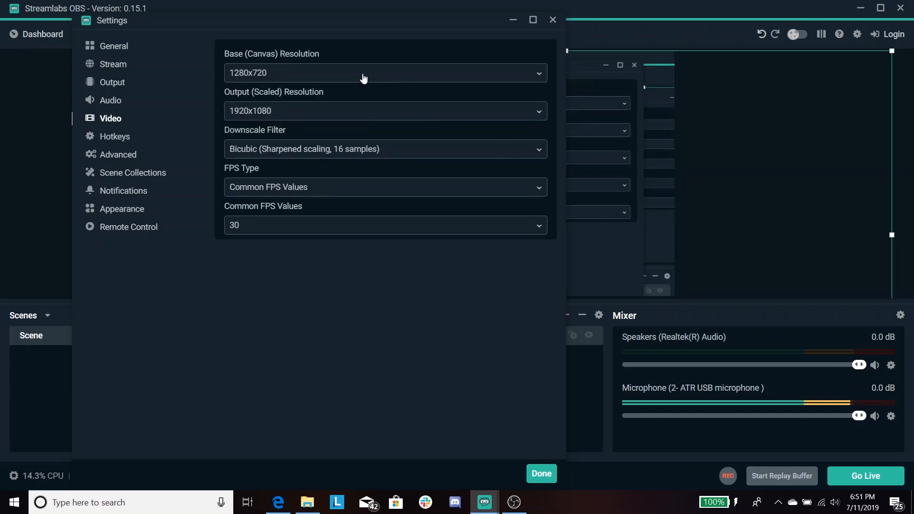
pyautogui.click(385, 72)
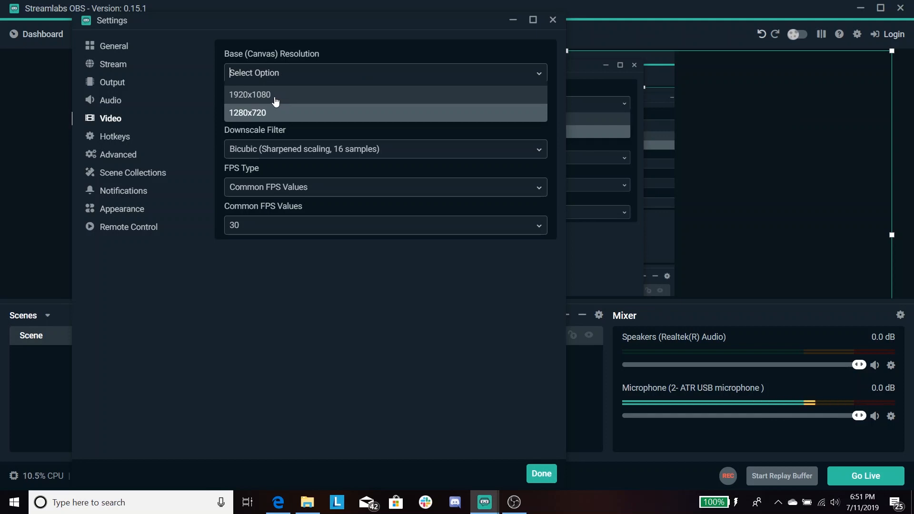
pyautogui.click(249, 95)
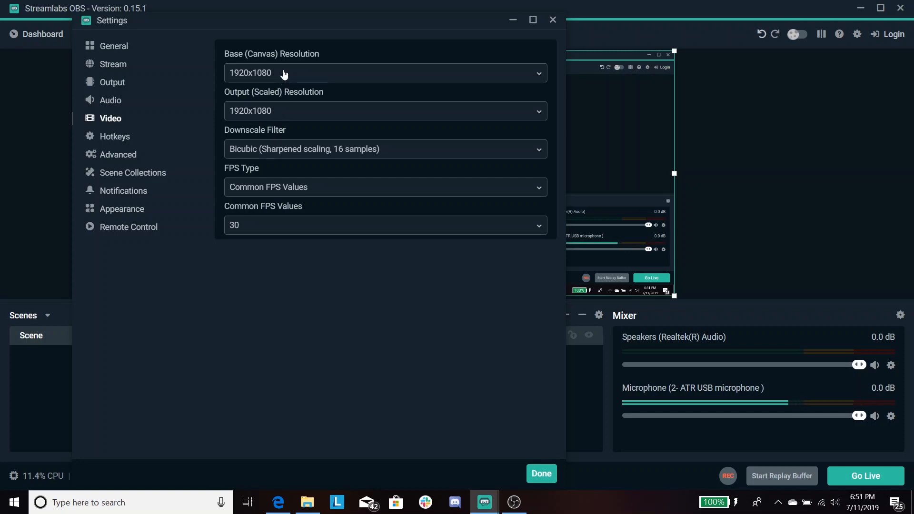
pyautogui.click(385, 72)
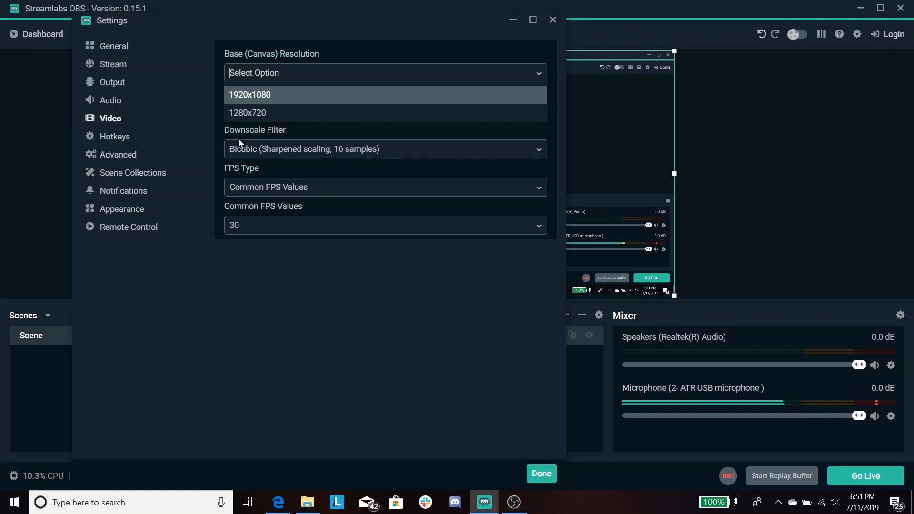
# Step: Keep both the Base (canvas) and Output Resolution at 1920x1080
pyautogui.click(249, 94)
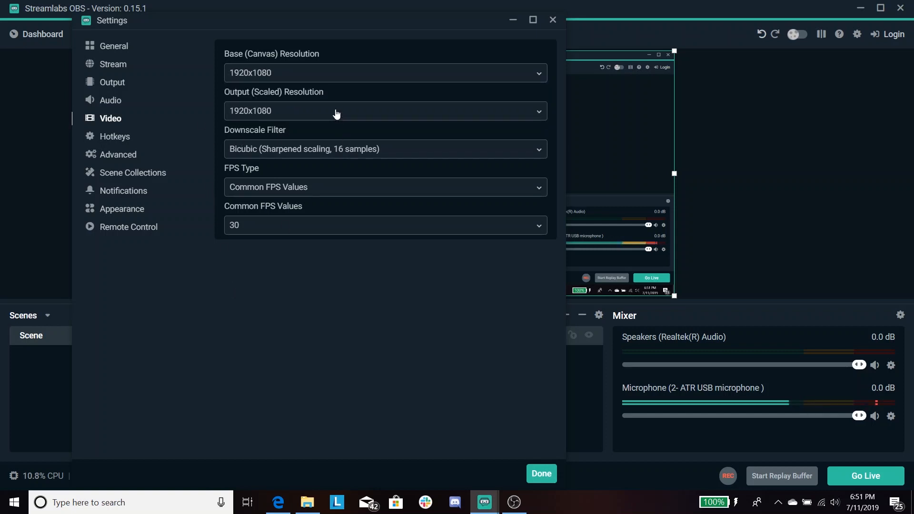
pyautogui.click(385, 110)
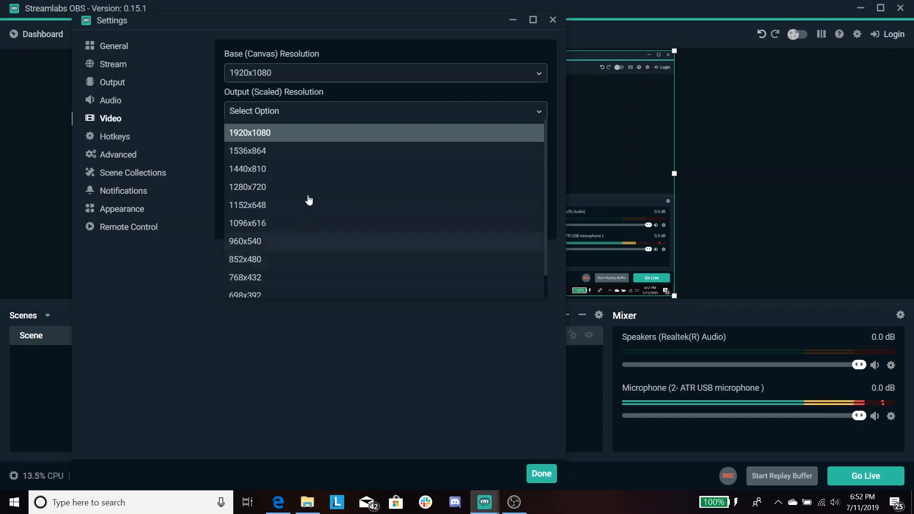
pyautogui.moveTo(314, 169)
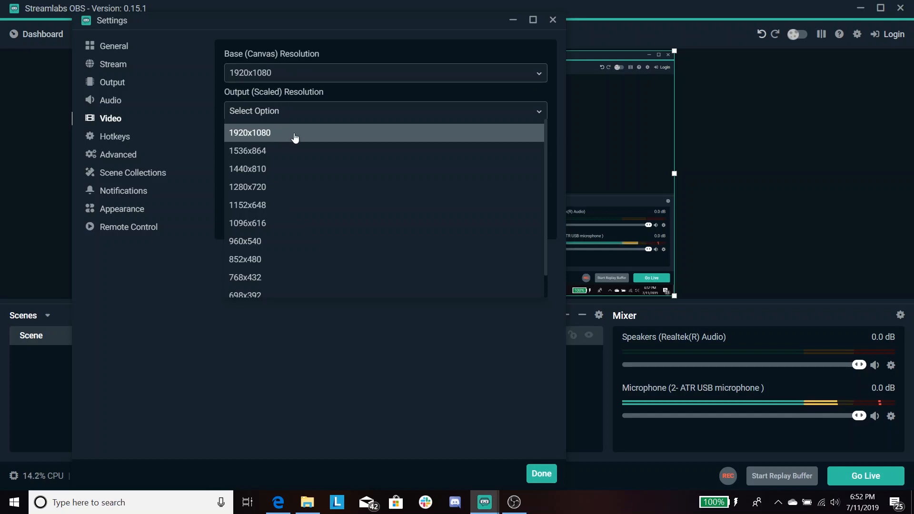
pyautogui.moveTo(273, 135)
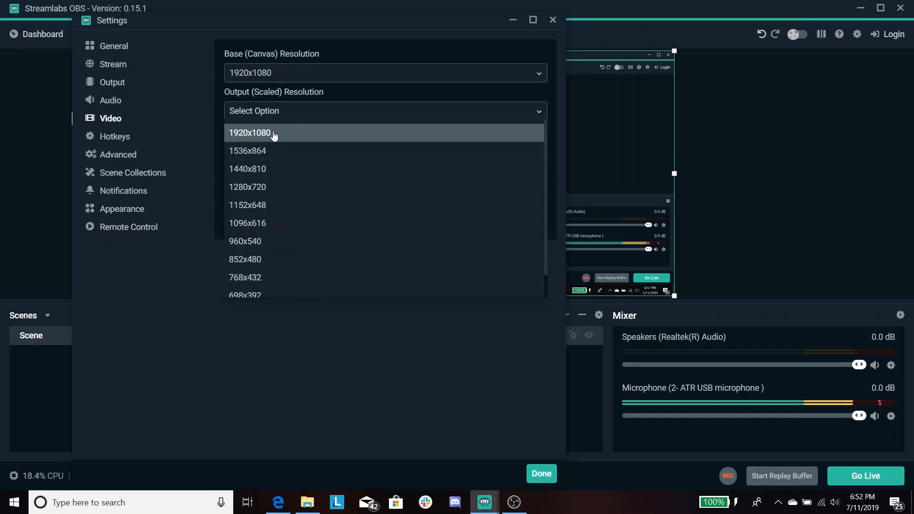
pyautogui.click(265, 133)
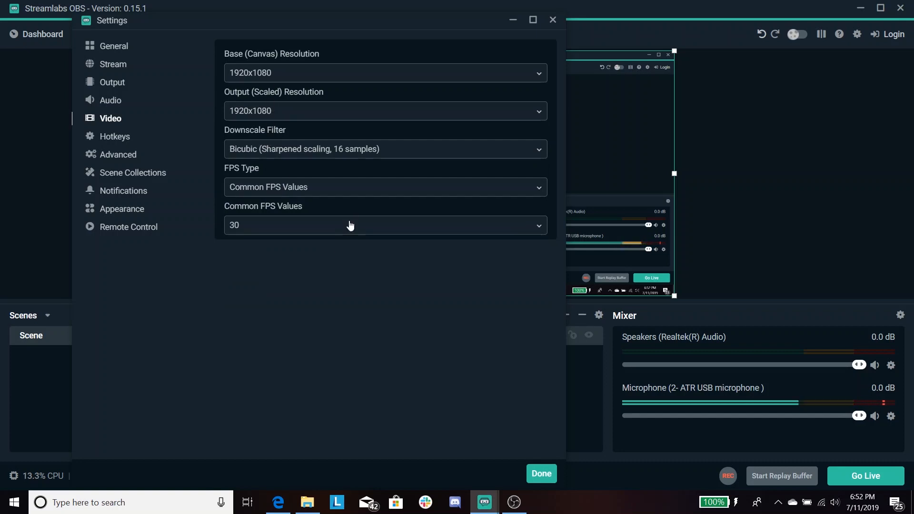
pyautogui.moveTo(335, 151)
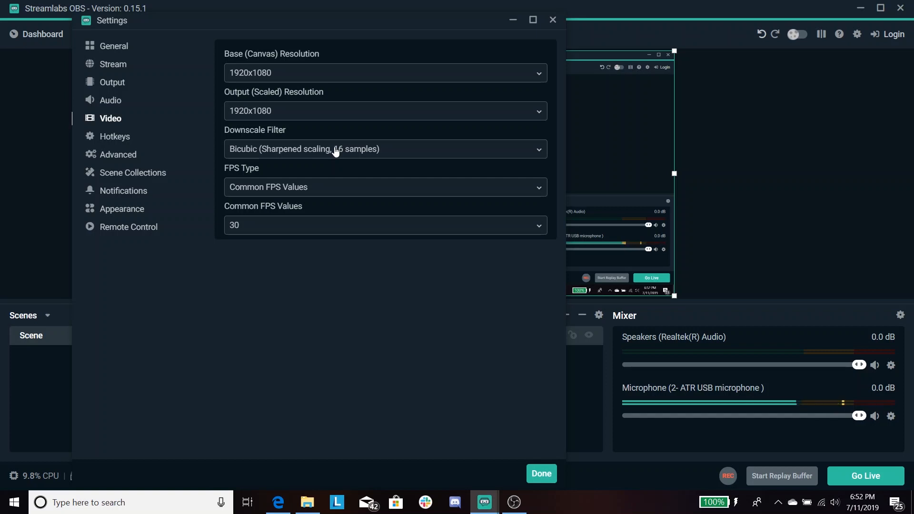
# Step: List the Downscale Filter choices: Bilinear, Bicubic and Lanczos
pyautogui.click(386, 149)
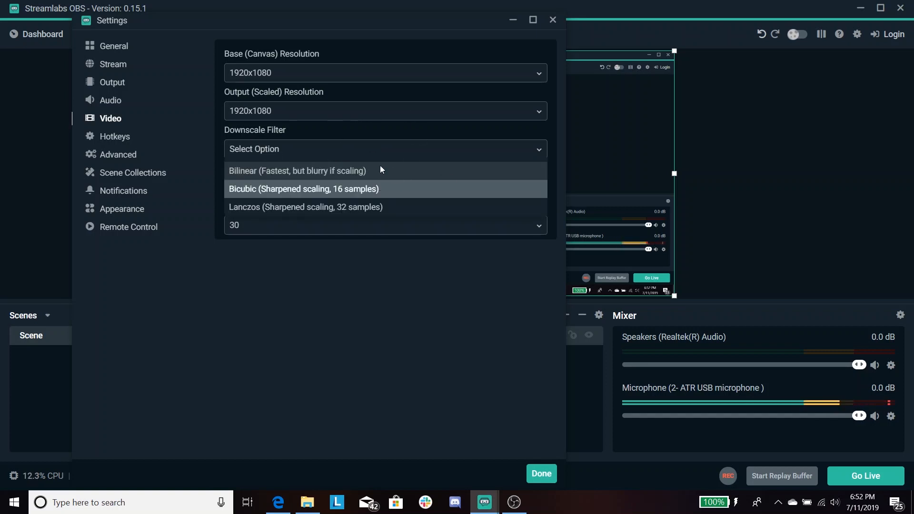
pyautogui.moveTo(265, 176)
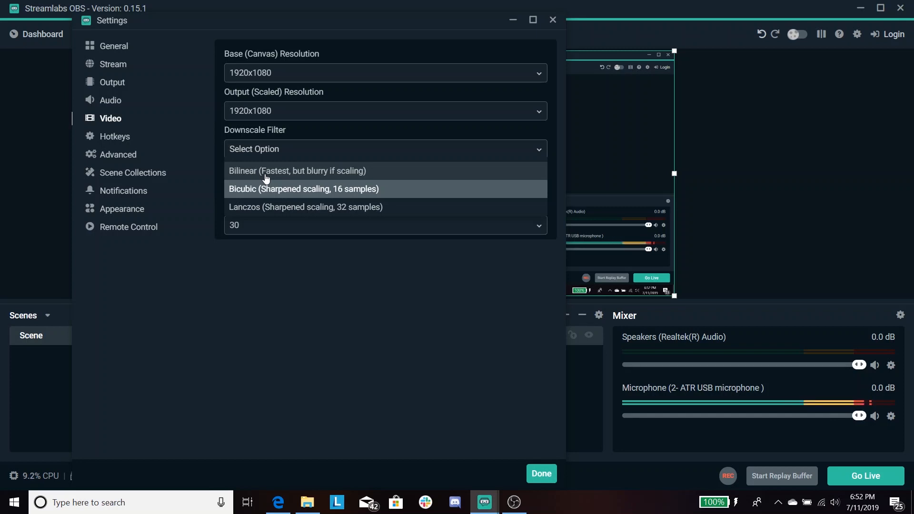
pyautogui.moveTo(384, 194)
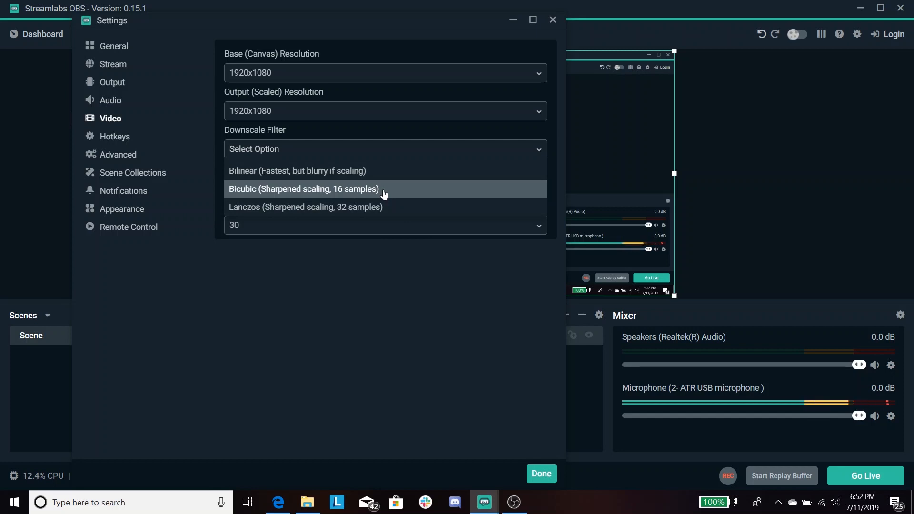
pyautogui.moveTo(306, 215)
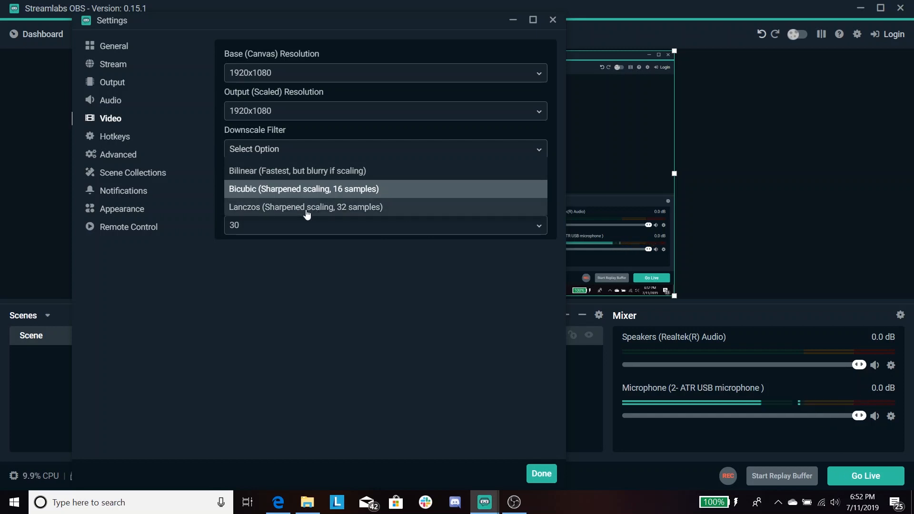
pyautogui.moveTo(299, 192)
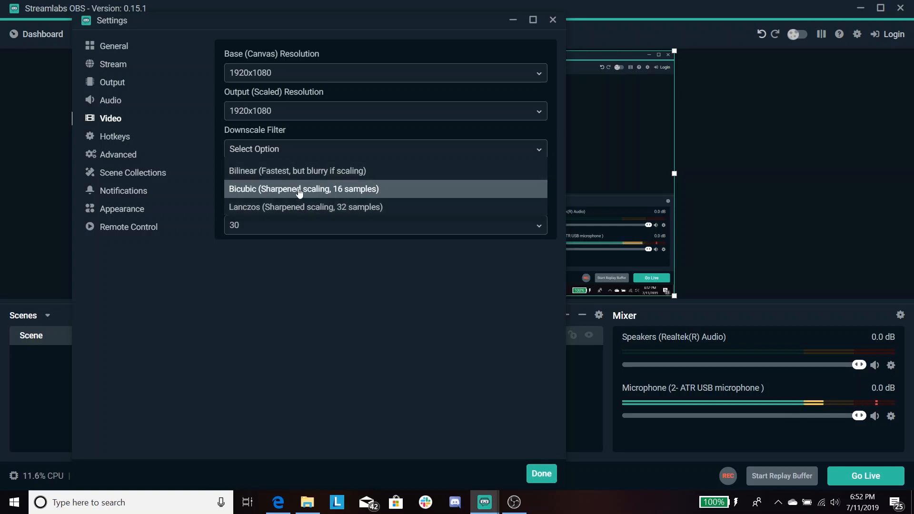
pyautogui.moveTo(332, 168)
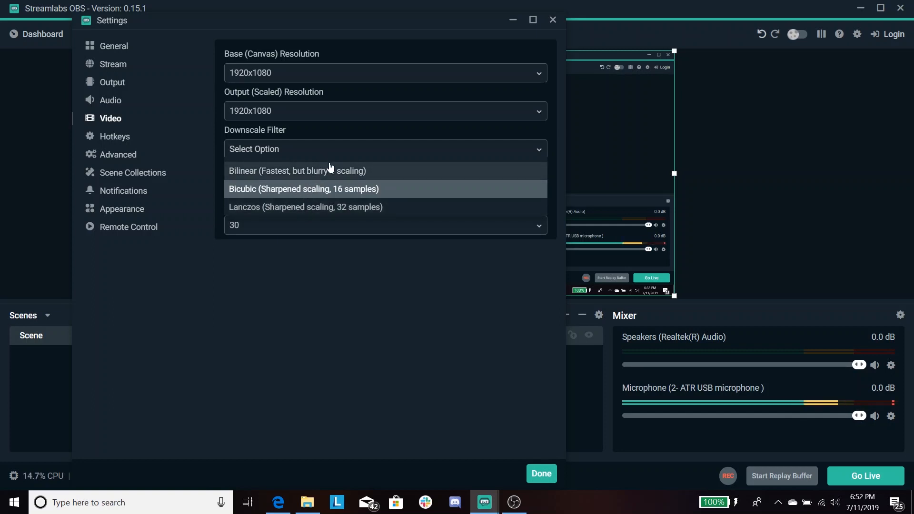
pyautogui.moveTo(358, 192)
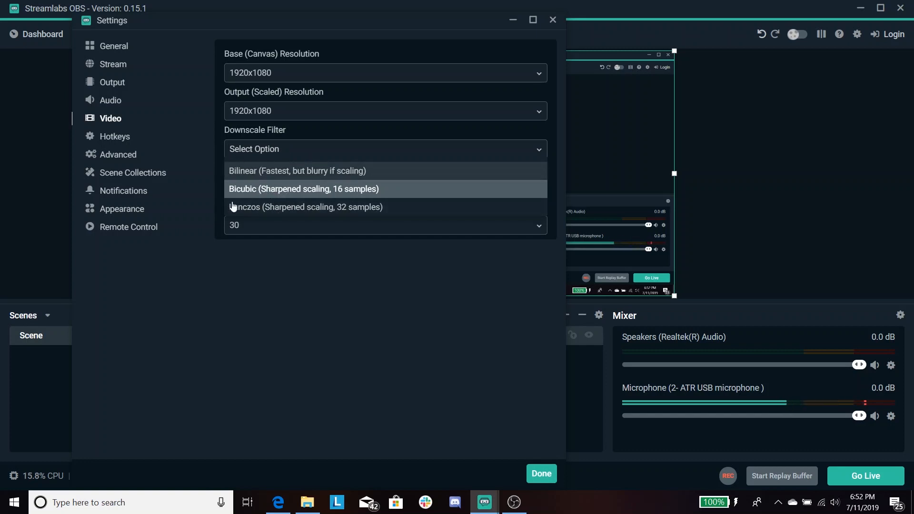
# Step: Keep Bicubic downscaling, FPS Type as Common FPS Values, and frame rate 30
pyautogui.click(303, 189)
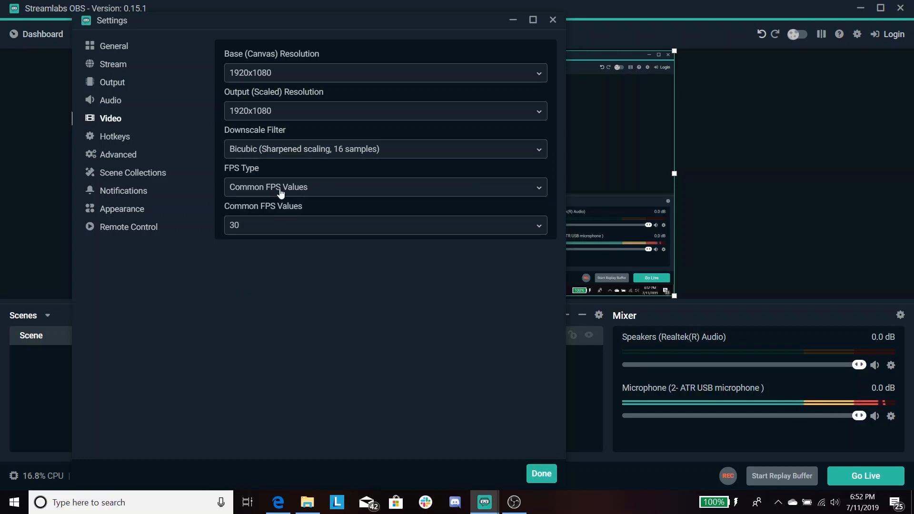
pyautogui.click(385, 186)
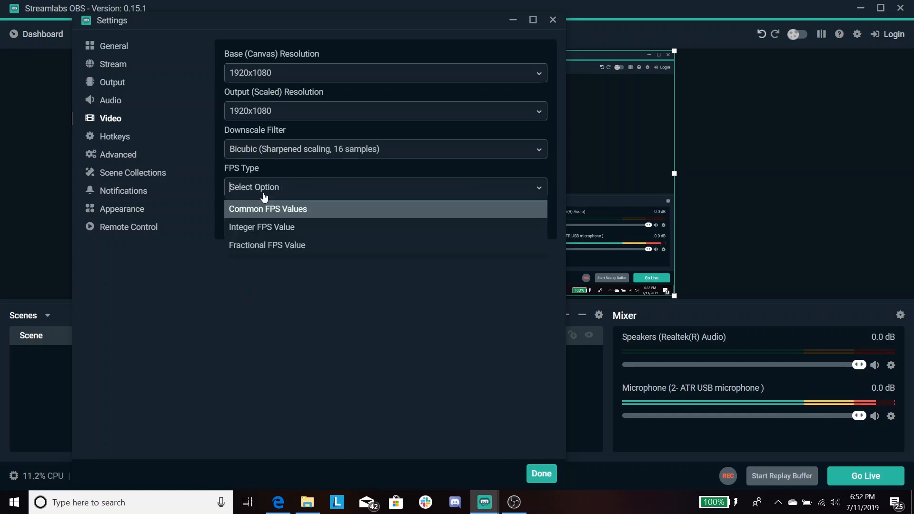
pyautogui.moveTo(250, 227)
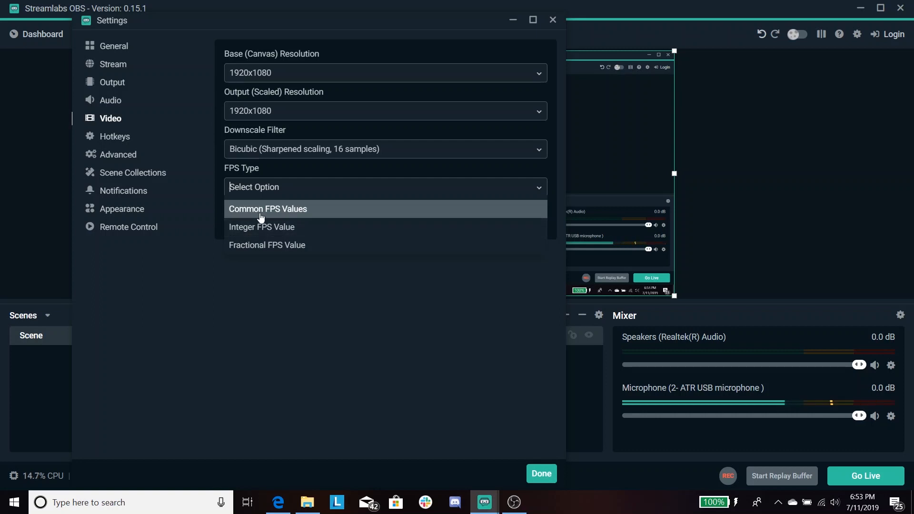
pyautogui.click(267, 208)
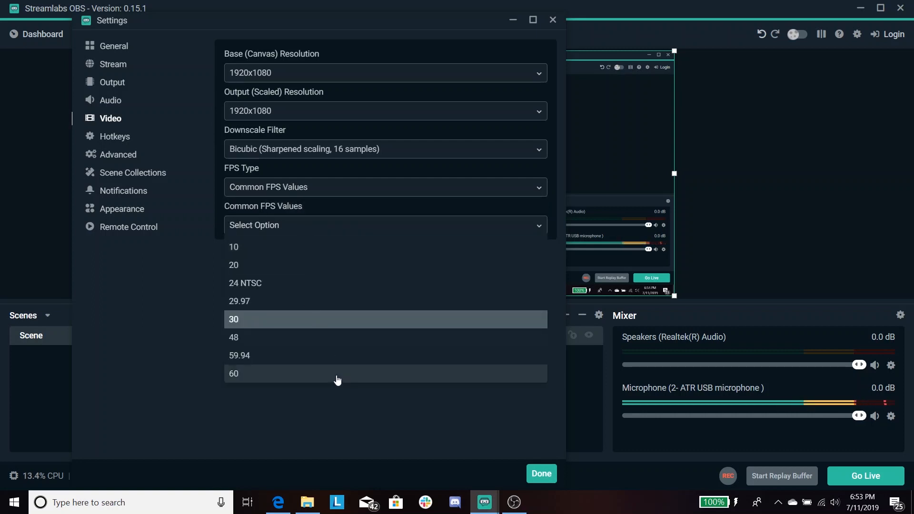
pyautogui.moveTo(307, 318)
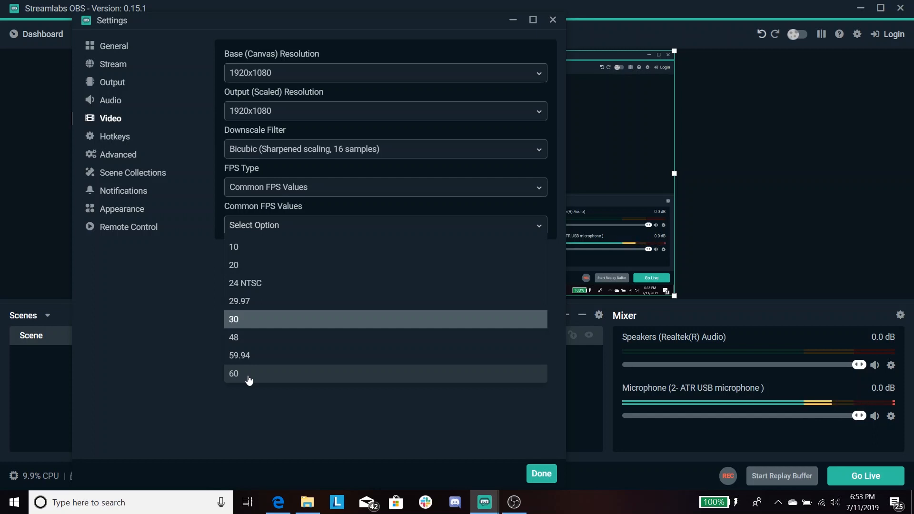
pyautogui.moveTo(248, 320)
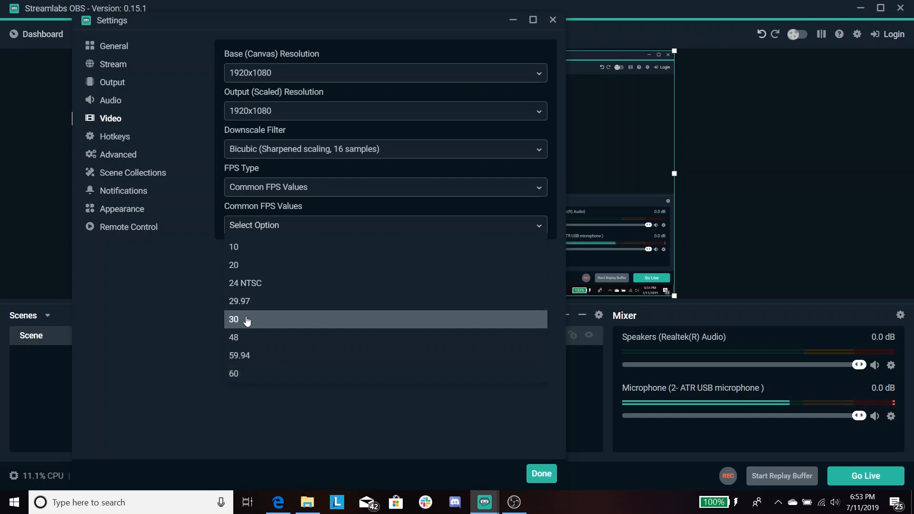
pyautogui.moveTo(256, 281)
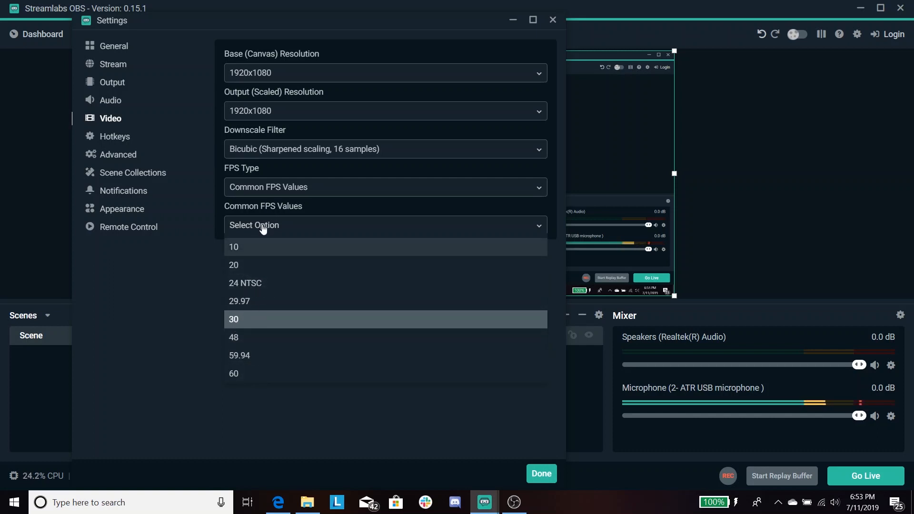
pyautogui.click(234, 320)
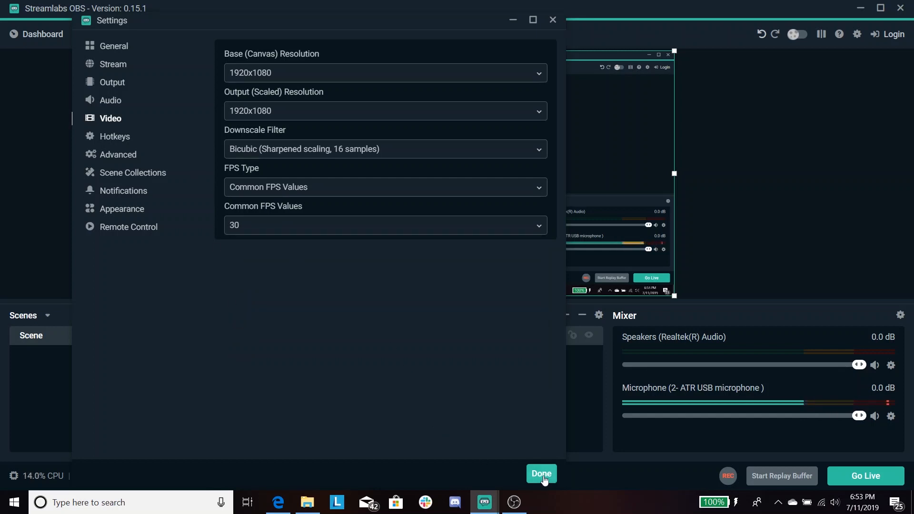
# Step: Save the video settings; speakers back near full at -1.1 dB, microphone down to -22.5 dB
pyautogui.click(541, 474)
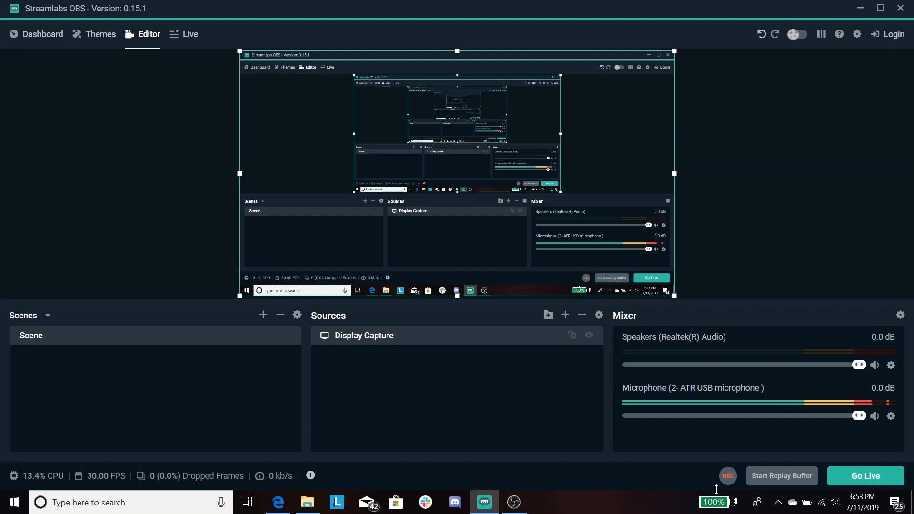
pyautogui.moveTo(868, 381)
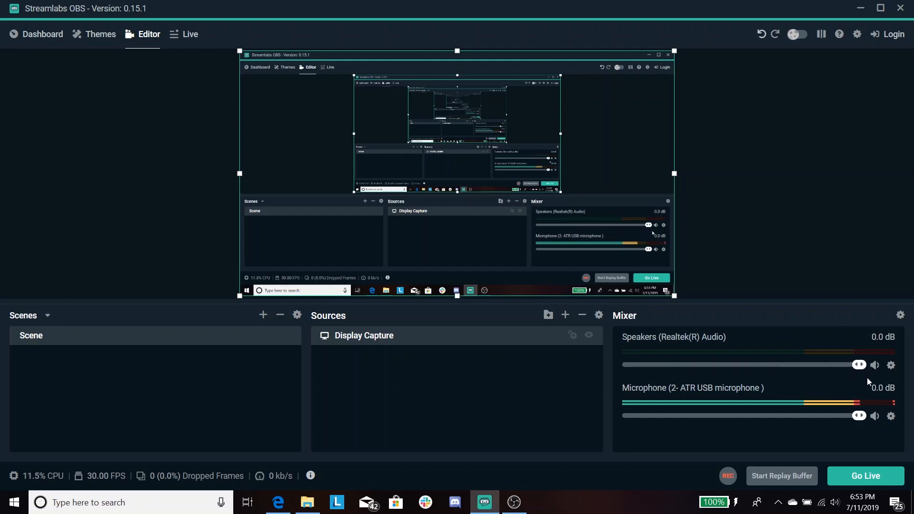
pyautogui.moveTo(857, 365); pyautogui.dragTo(682, 365)
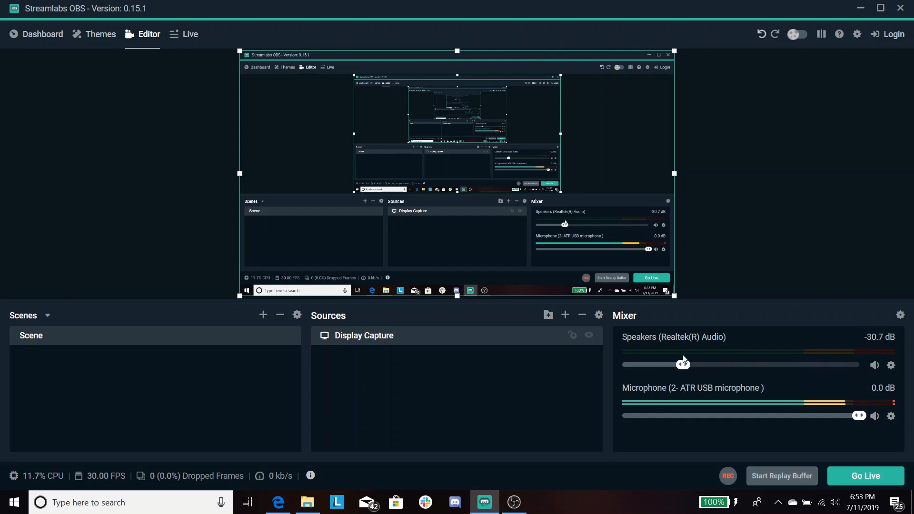
pyautogui.moveTo(682, 364); pyautogui.dragTo(851, 365)
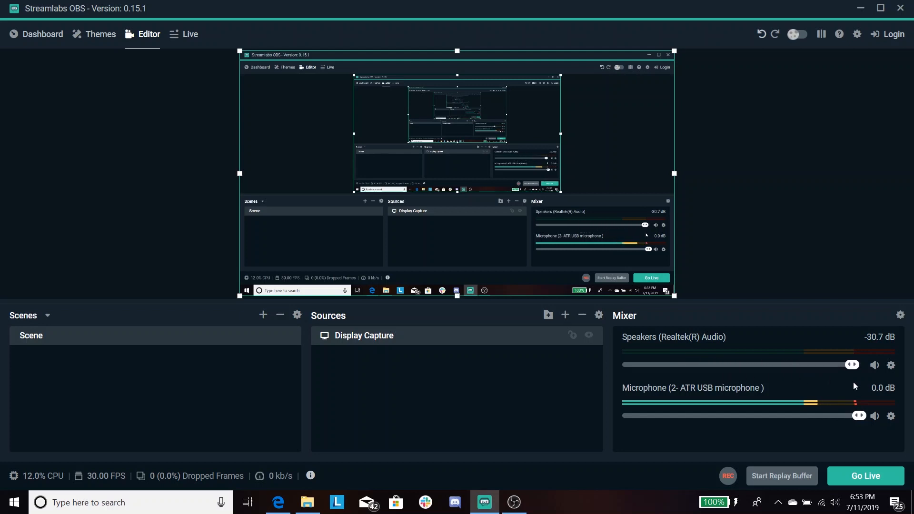
pyautogui.moveTo(859, 416); pyautogui.dragTo(729, 416)
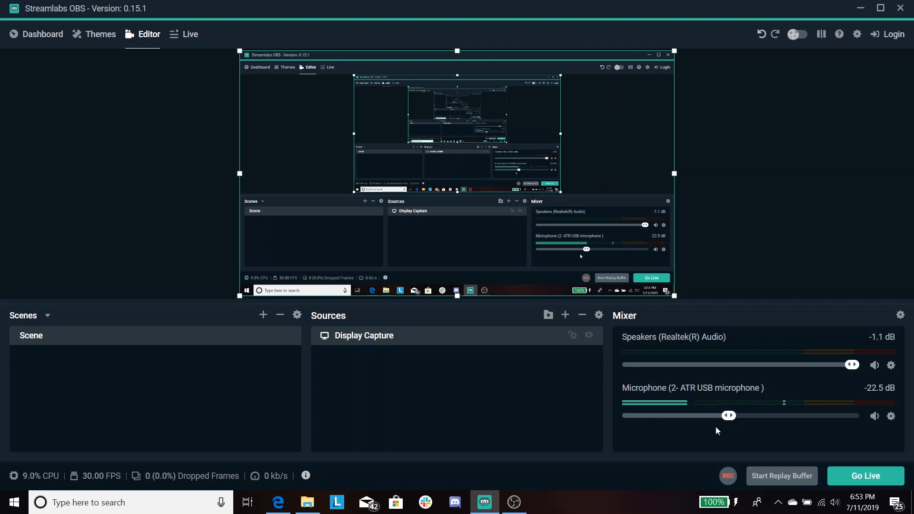
pyautogui.moveTo(876, 399)
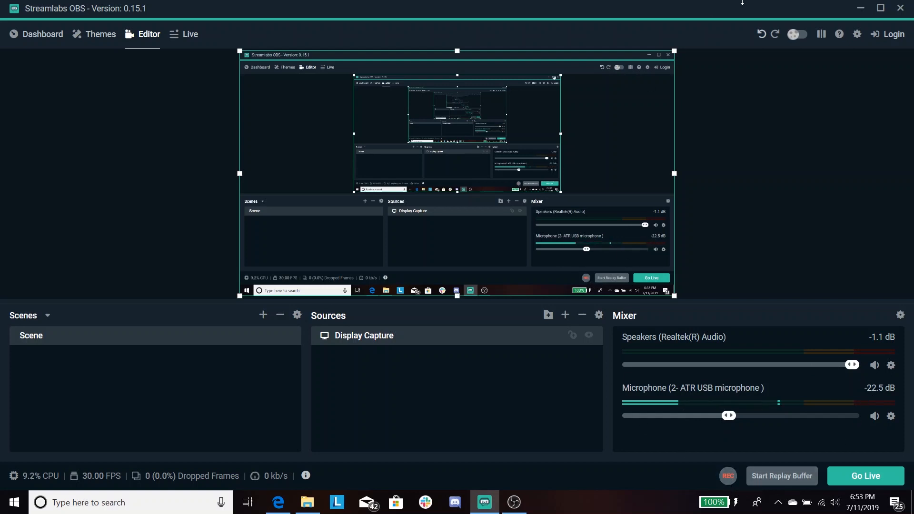
# Step: Review the Output page's Recording Path (Videos) and mp4 format, then return to the editor
pyautogui.click(857, 34)
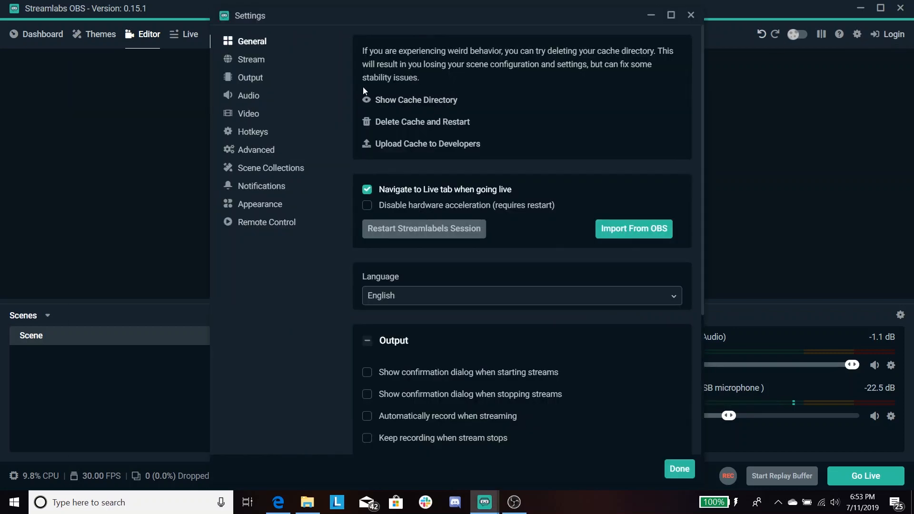
pyautogui.click(250, 77)
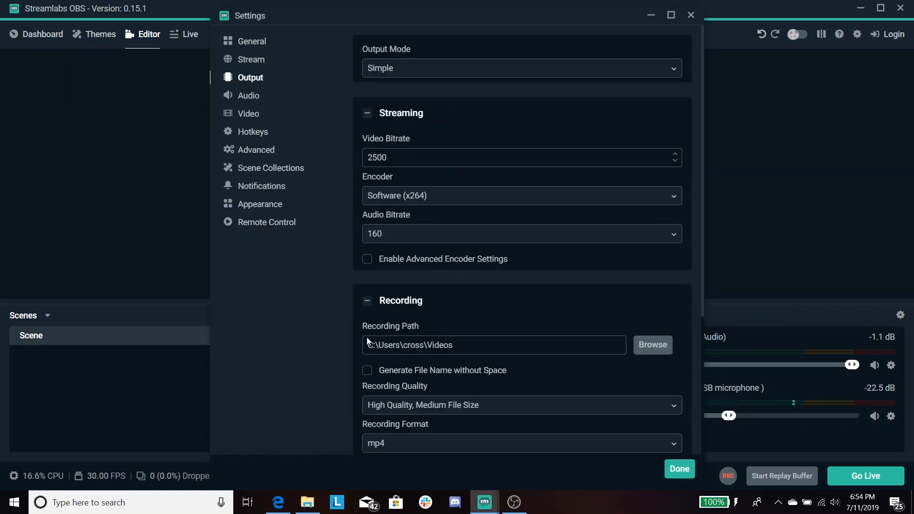
pyautogui.moveTo(670, 360)
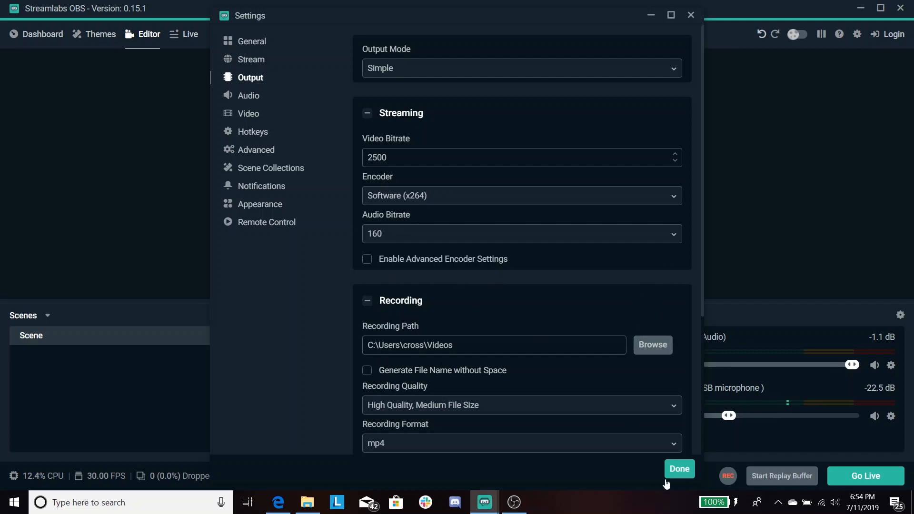
pyautogui.click(680, 469)
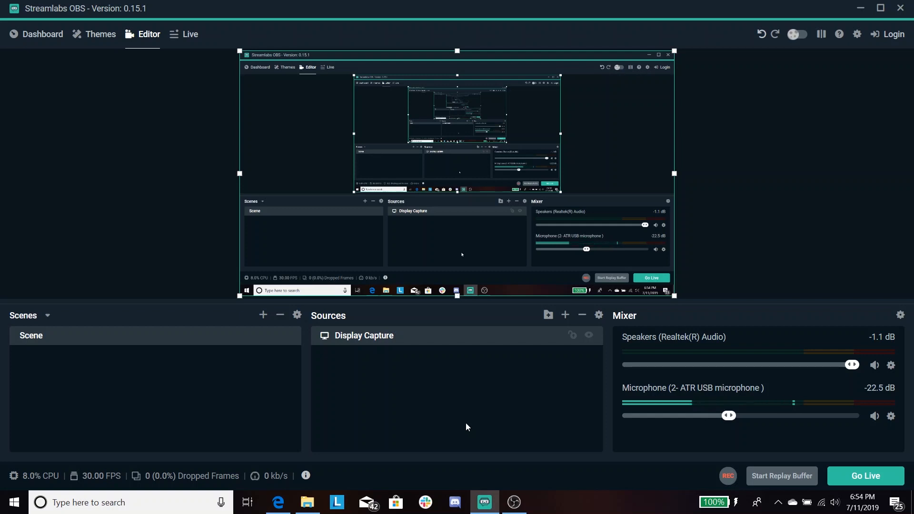
pyautogui.moveTo(457, 430)
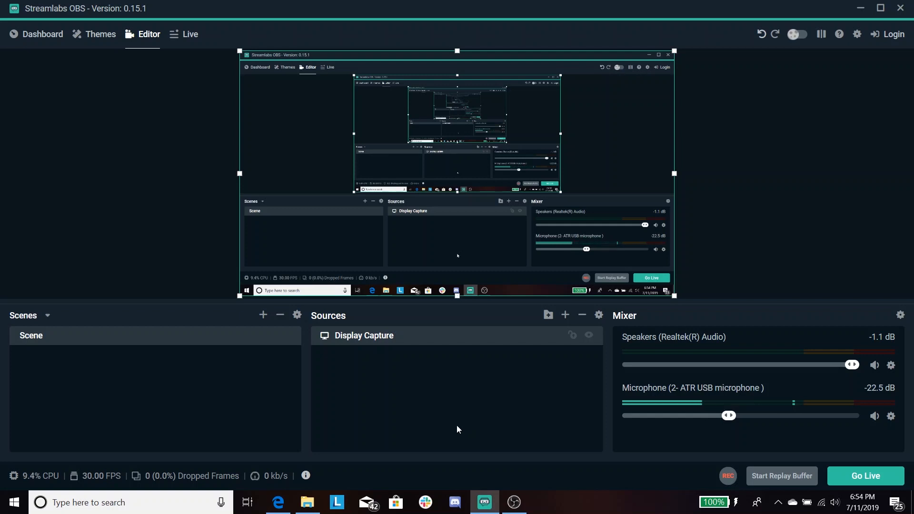